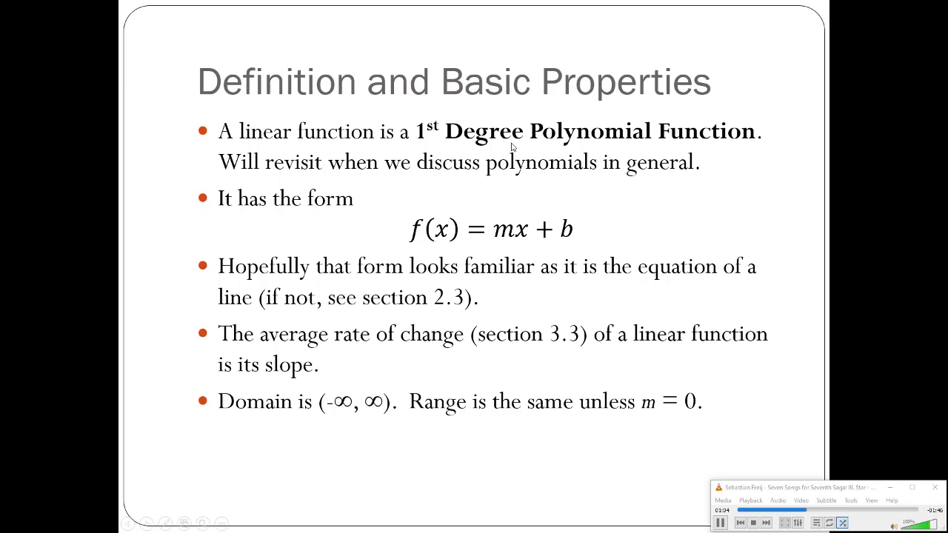
{"action": "mouse_move", "coordinate": [462, 179]}
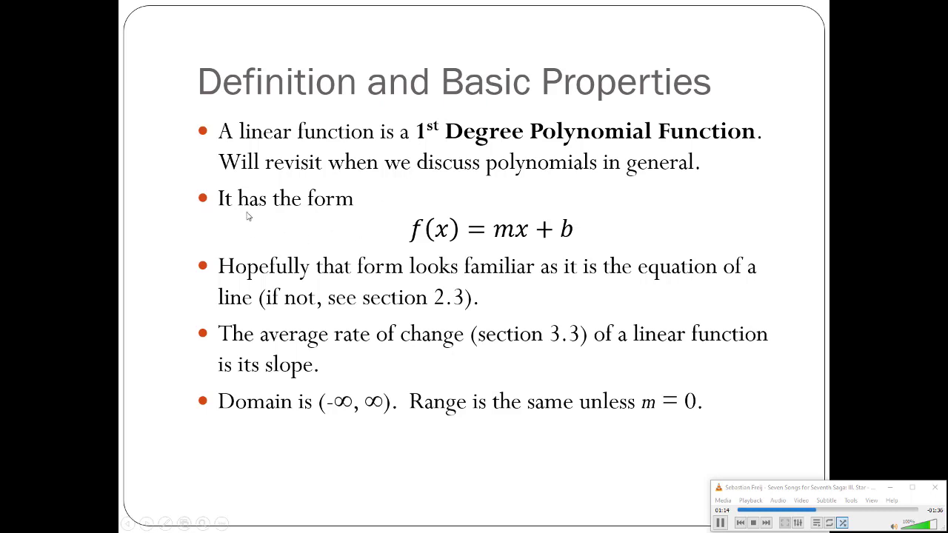
{"action": "mouse_move", "coordinate": [569, 233]}
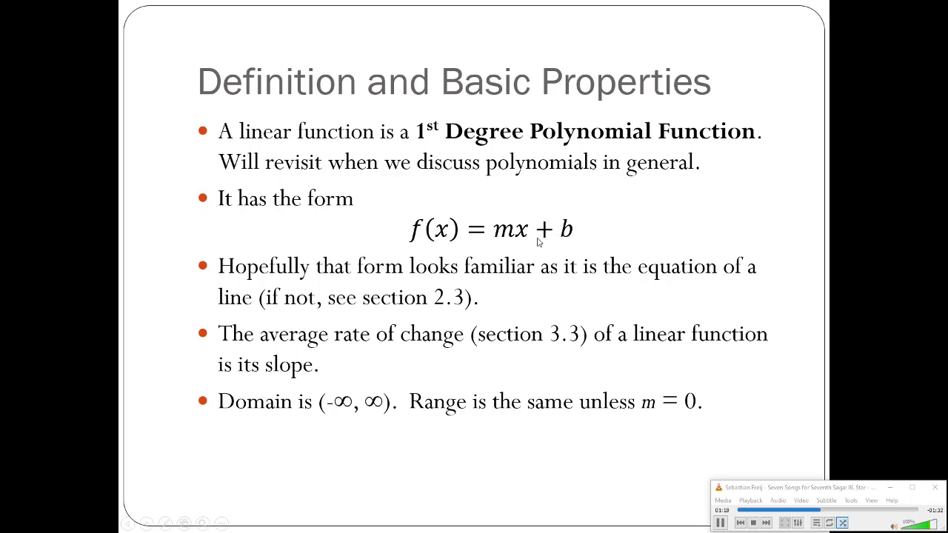
{"action": "mouse_move", "coordinate": [509, 243]}
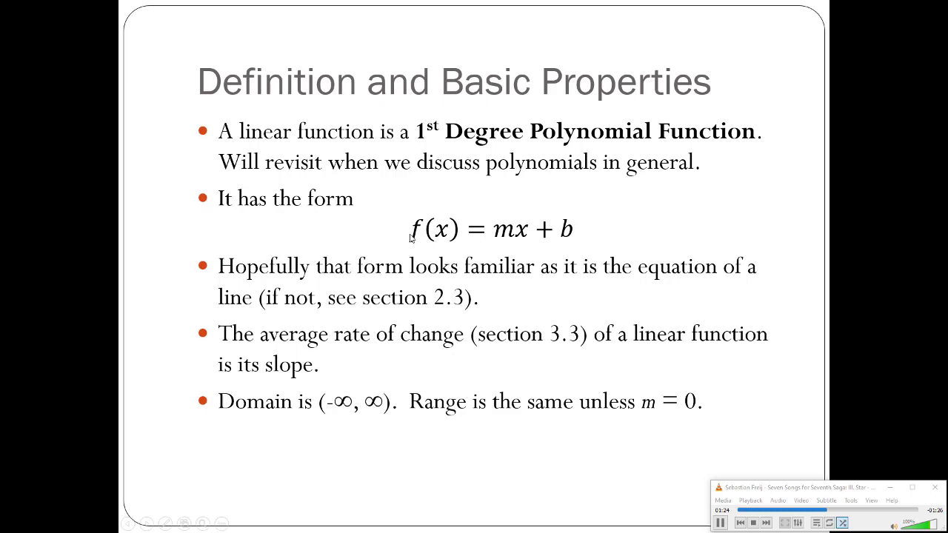
{"action": "mouse_move", "coordinate": [456, 253]}
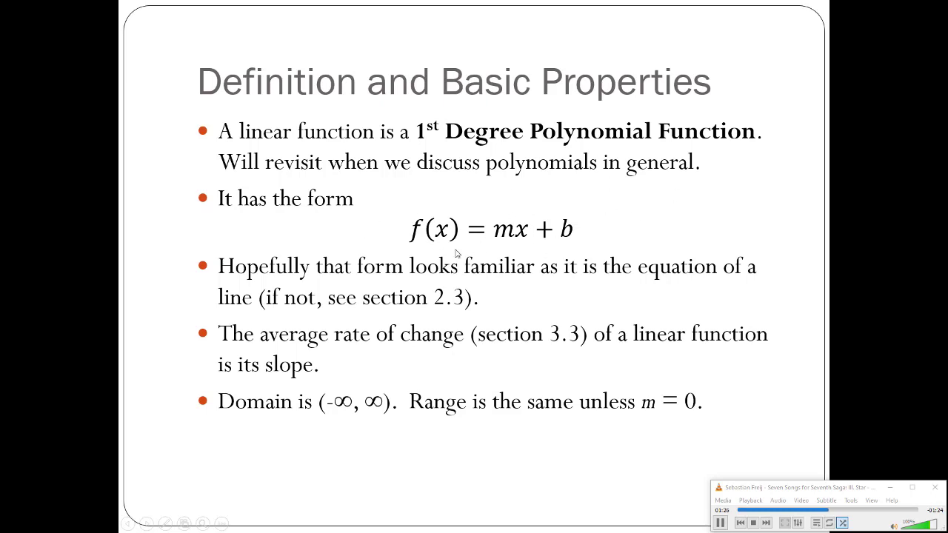
{"action": "mouse_move", "coordinate": [549, 243]}
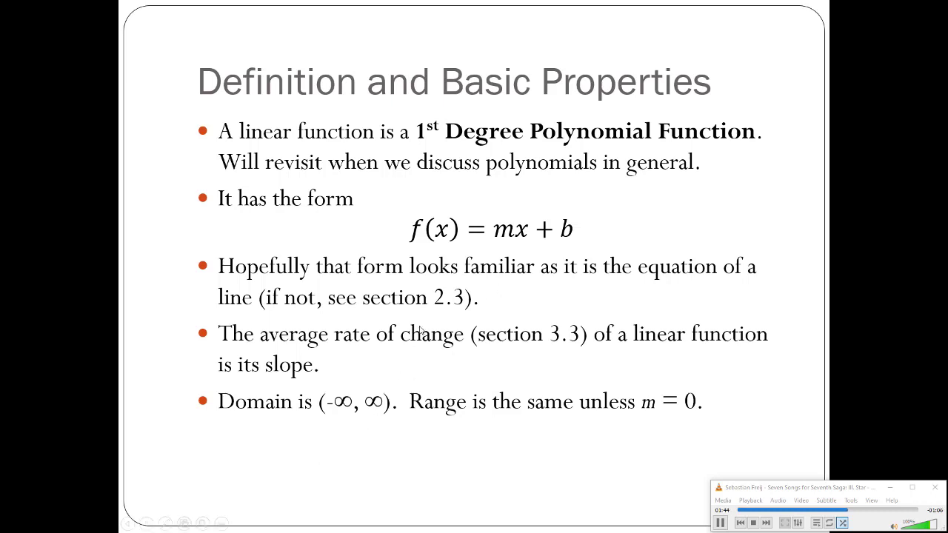
{"action": "mouse_move", "coordinate": [483, 312]}
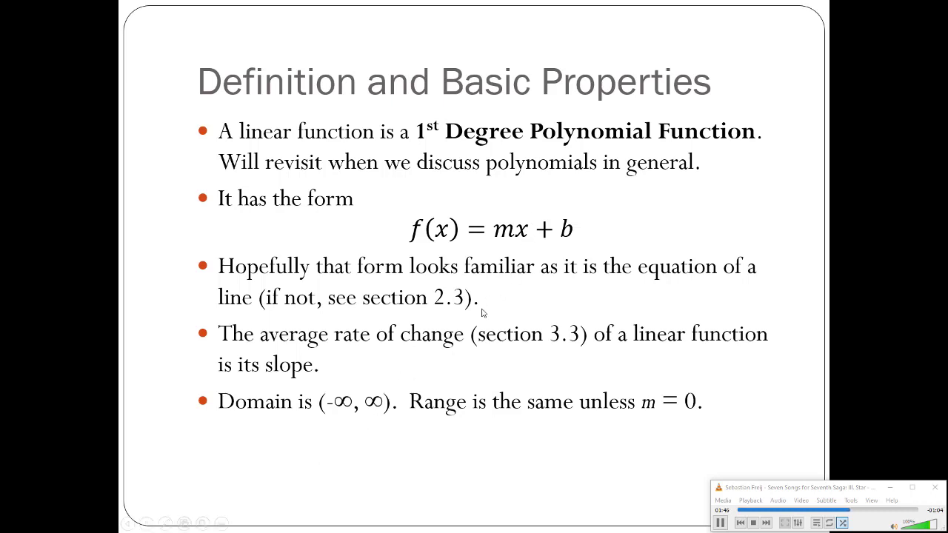
{"action": "mouse_move", "coordinate": [555, 411]}
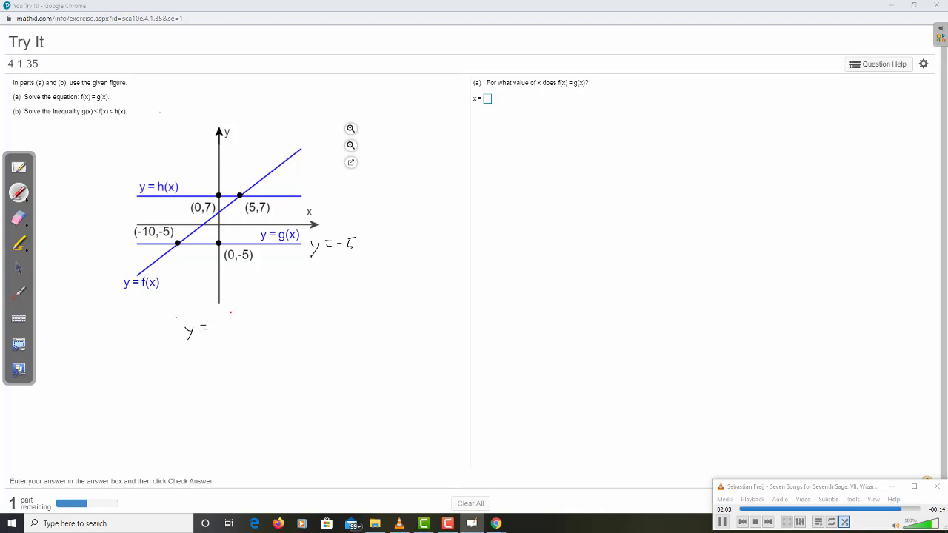
Step: Handwrite the slope 12/15 into y = (12/15)x + b and begin the substitution line "7 ="
{"action": "left_click_drag", "start_coordinate": [225, 314], "coordinate": [244, 323]}
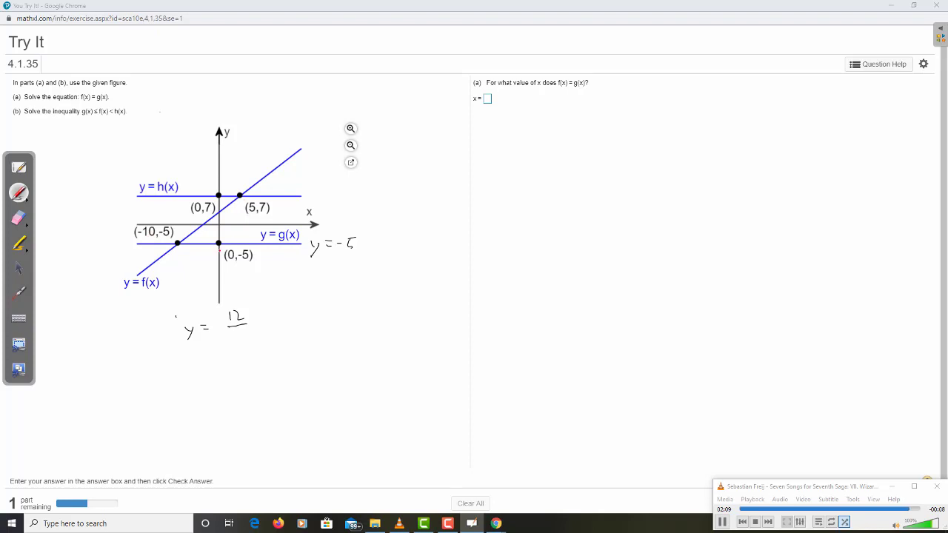
{"action": "left_click_drag", "start_coordinate": [225, 333], "coordinate": [244, 342]}
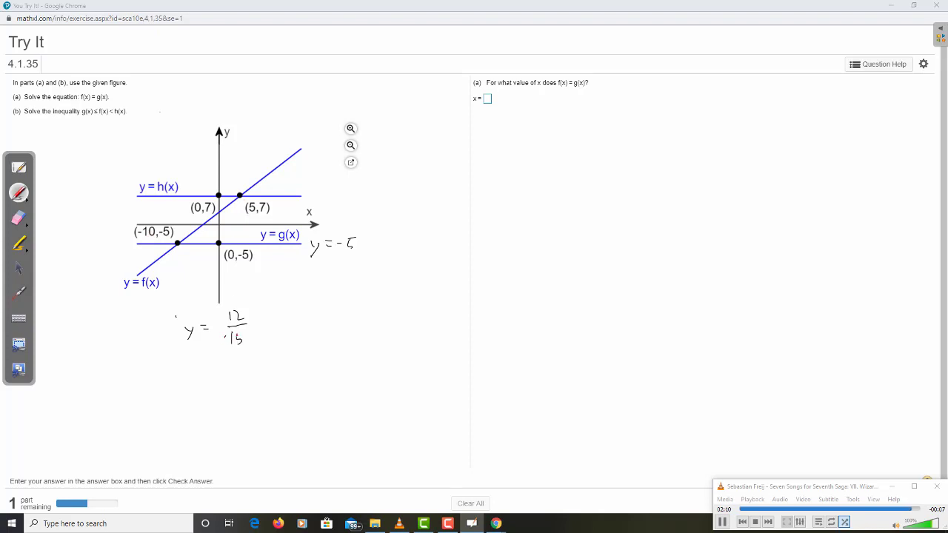
{"action": "left_click_drag", "start_coordinate": [250, 322], "coordinate": [274, 323]}
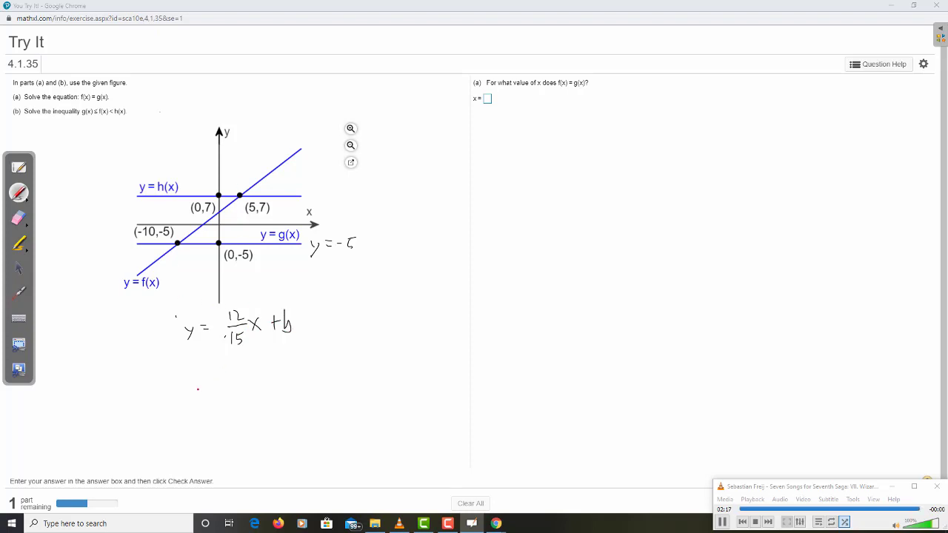
{"action": "left_click_drag", "start_coordinate": [186, 360], "coordinate": [195, 373]}
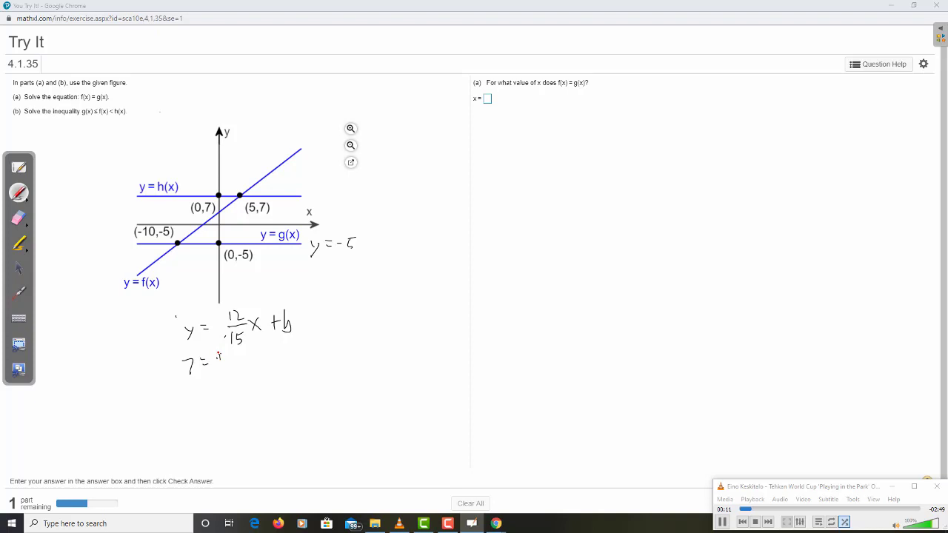
Step: Substitute (5,7) to write 7 = 4/5(5) + b, simplify to 7 = 4 + b, conclude b = 3
{"action": "left_click_drag", "start_coordinate": [219, 360], "coordinate": [225, 378]}
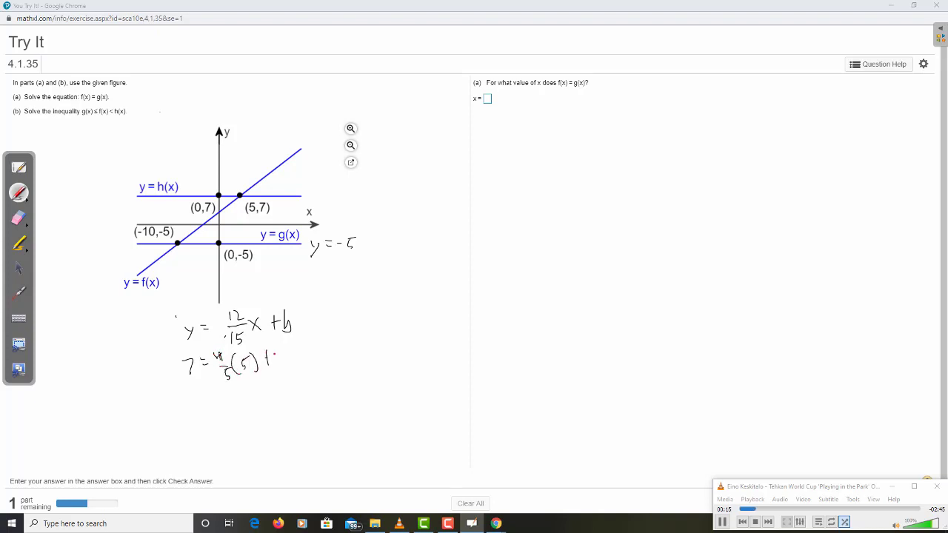
{"action": "left_click_drag", "start_coordinate": [266, 359], "coordinate": [288, 363]}
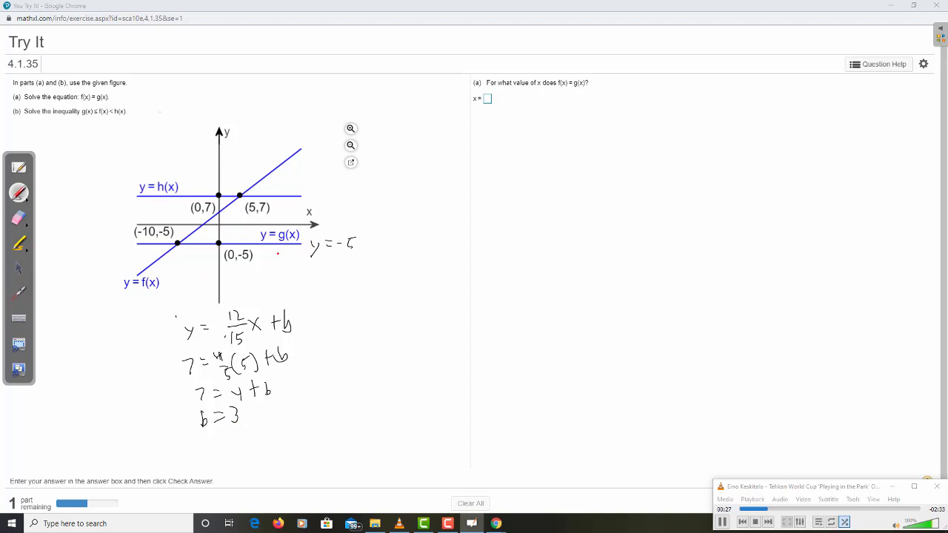
{"action": "left_click_drag", "start_coordinate": [303, 289], "coordinate": [314, 278]}
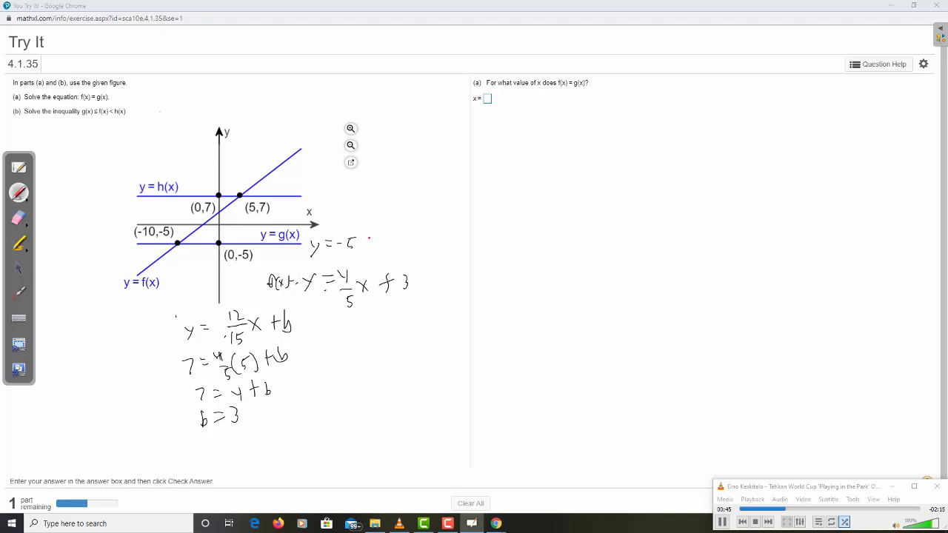
Step: Handwrite f(x) = 4/5x + 3, label g(x) as y = -5, set -5 = 4/5x + 3 and reduce to -8 = 4/5x
{"action": "left_click_drag", "start_coordinate": [363, 237], "coordinate": [426, 235]}
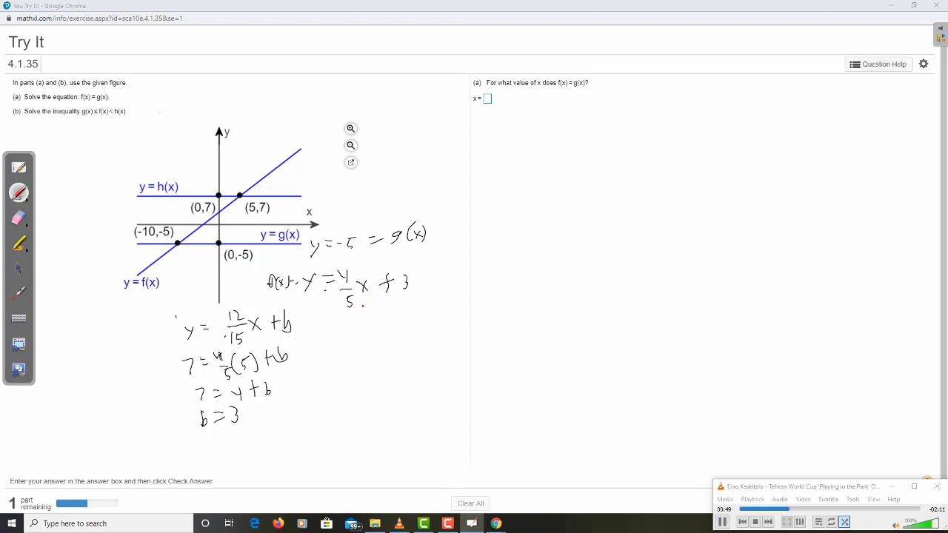
{"action": "left_click_drag", "start_coordinate": [347, 334], "coordinate": [365, 342]}
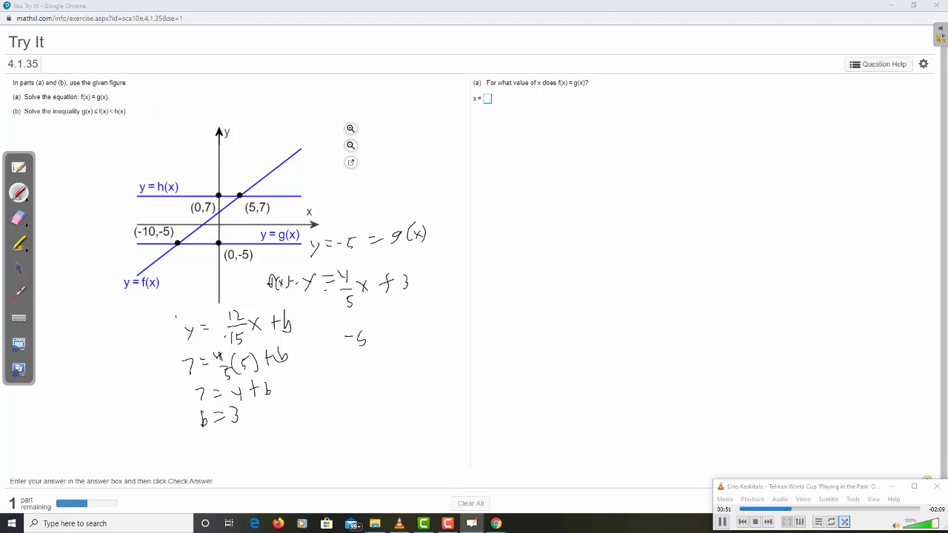
{"action": "left_click_drag", "start_coordinate": [377, 334], "coordinate": [422, 344]}
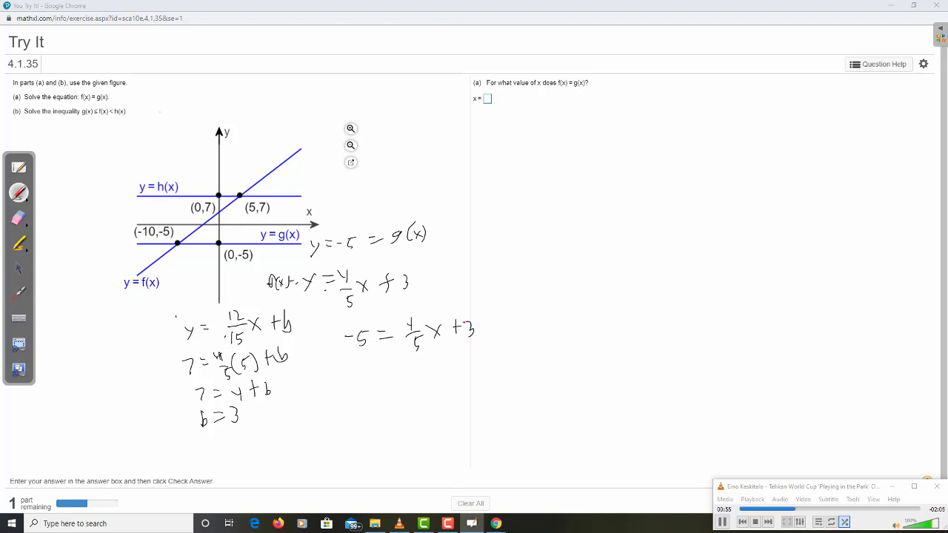
{"action": "left_click_drag", "start_coordinate": [341, 367], "coordinate": [358, 382]}
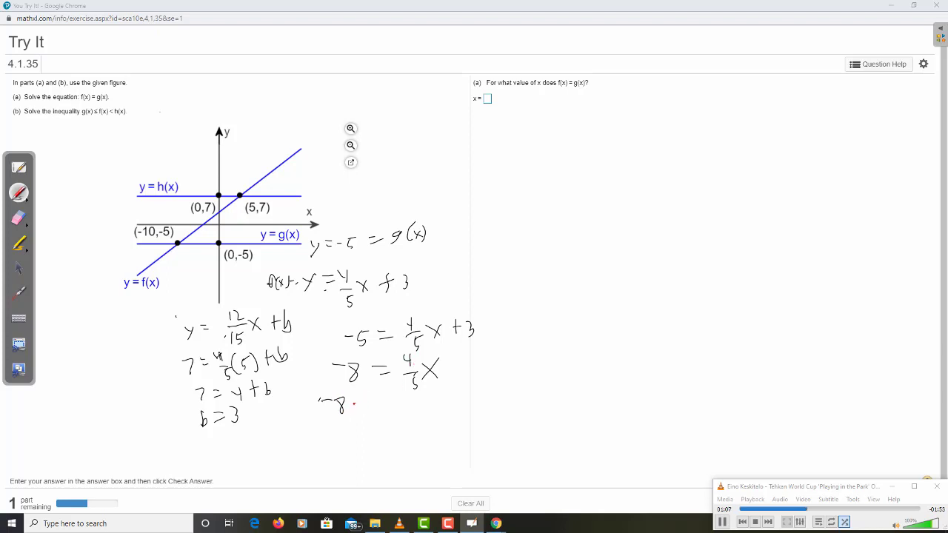
Step: Multiply -8 by 5/4, cancel factors, and write the result x = -10
{"action": "left_click_drag", "start_coordinate": [359, 403], "coordinate": [373, 426]}
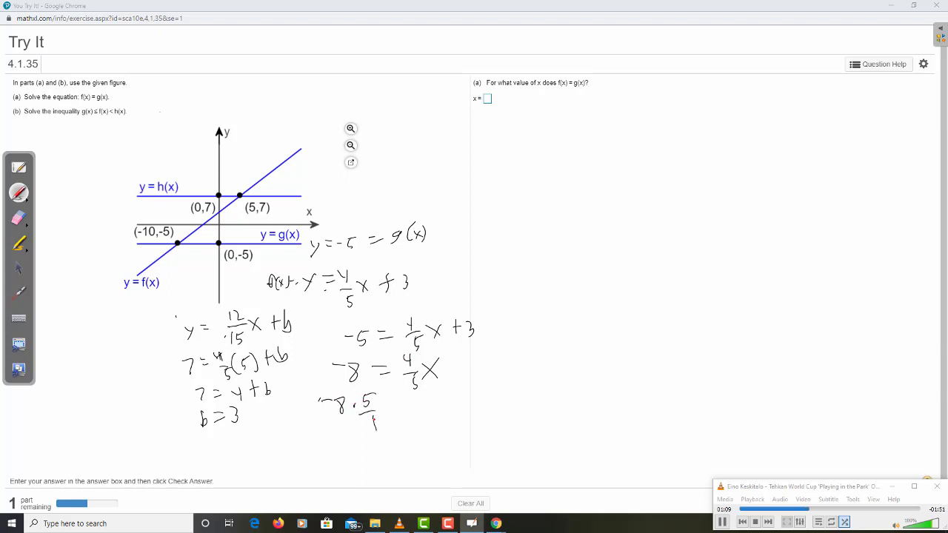
{"action": "left_click_drag", "start_coordinate": [374, 412], "coordinate": [362, 444]}
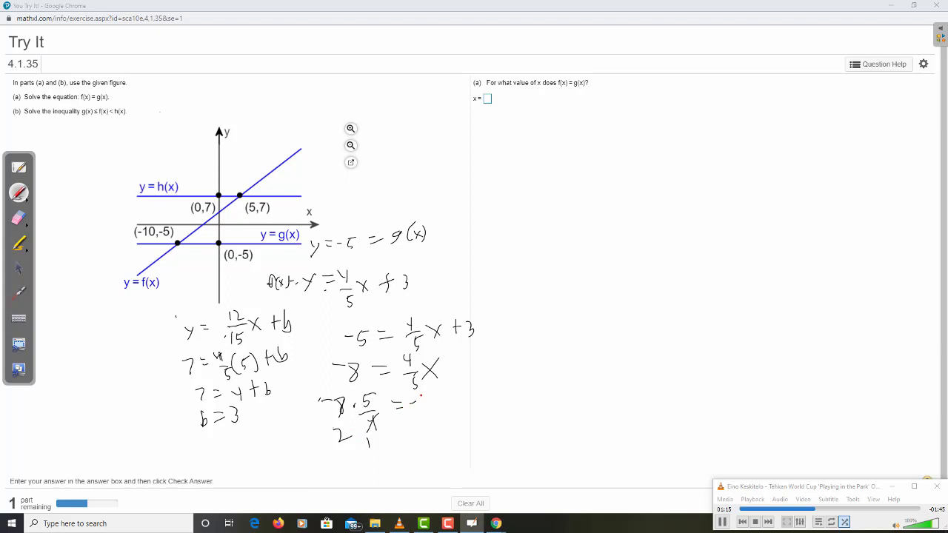
{"action": "left_click_drag", "start_coordinate": [422, 392], "coordinate": [474, 385]}
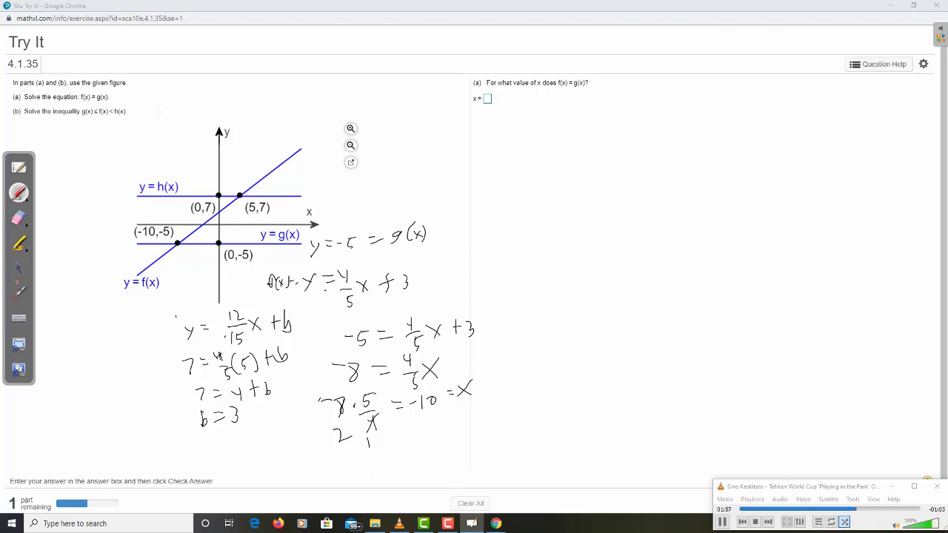
Step: Enter -10 in the part (a) x = answer box
{"action": "left_click", "coordinate": [487, 98]}
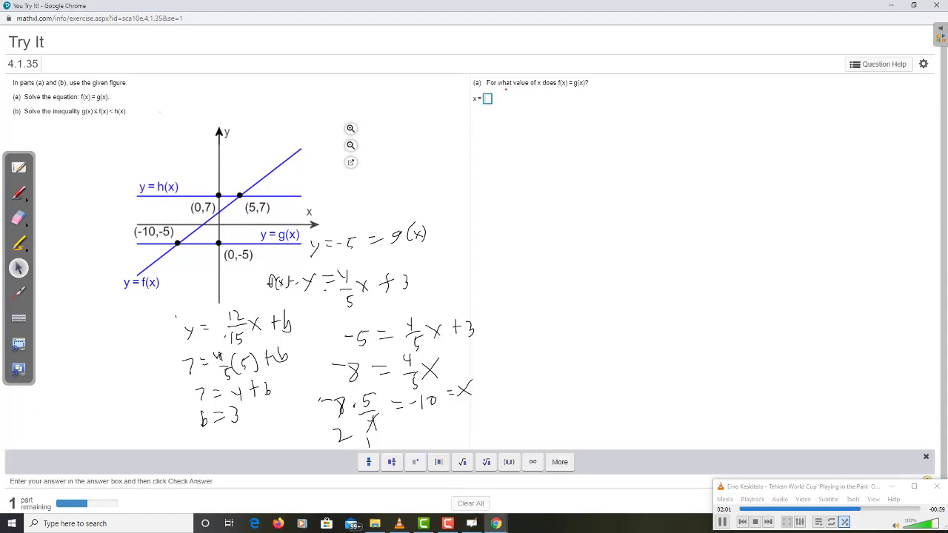
{"action": "type", "text": "-10"}
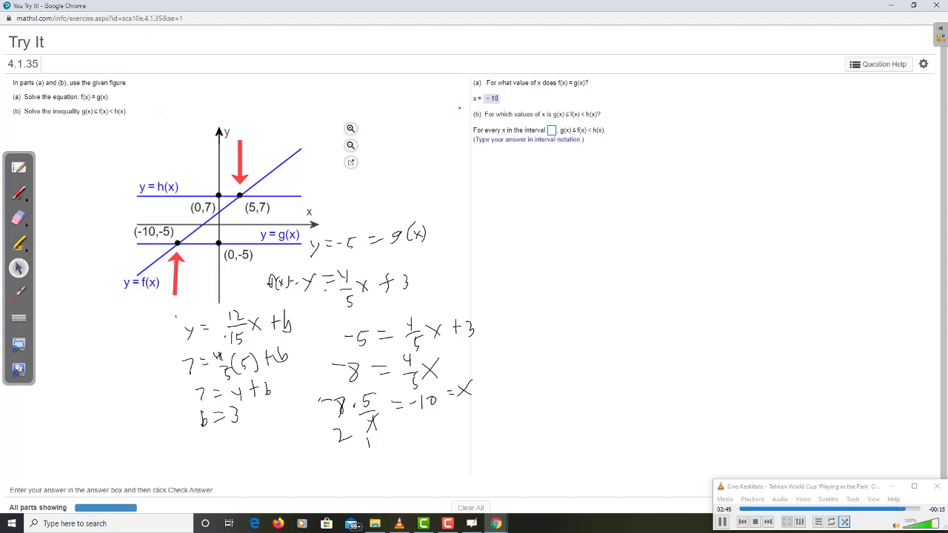
Step: Start the part (b) interval answer by entering -1 in the interval box
{"action": "left_click", "coordinate": [551, 131]}
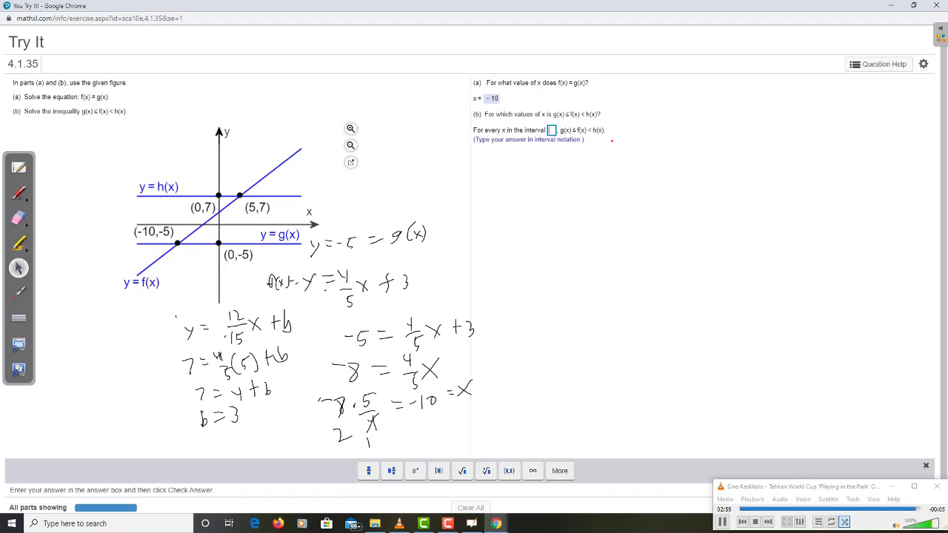
{"action": "type", "text": "-1"}
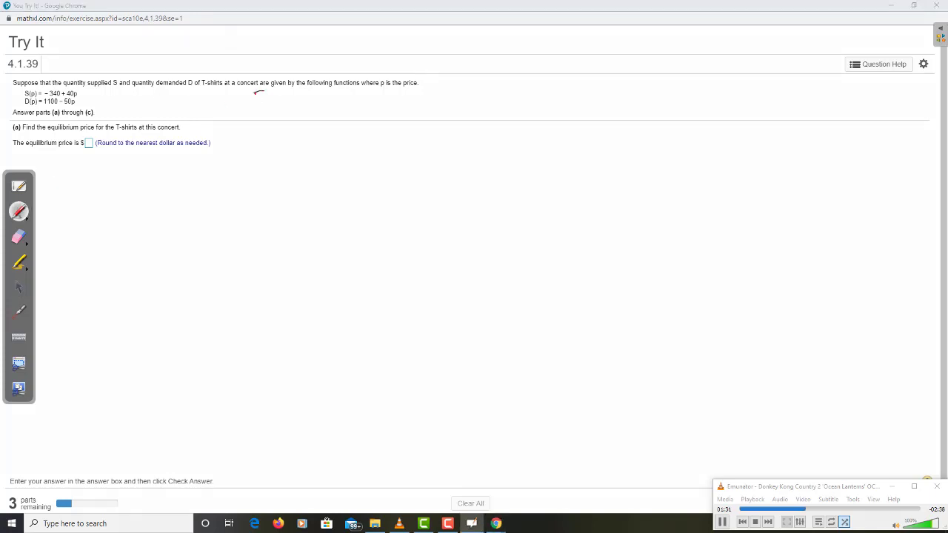
Step: Handwrite S = D as the equation -340 + 40p = 1100 - 50p
{"action": "left_click_drag", "start_coordinate": [255, 94], "coordinate": [289, 95]}
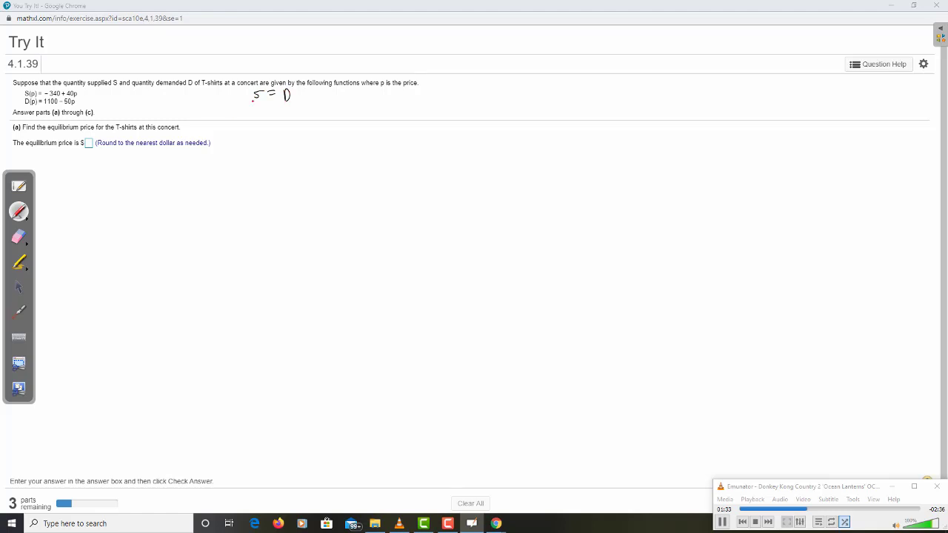
{"action": "left_click_drag", "start_coordinate": [243, 110], "coordinate": [266, 111]}
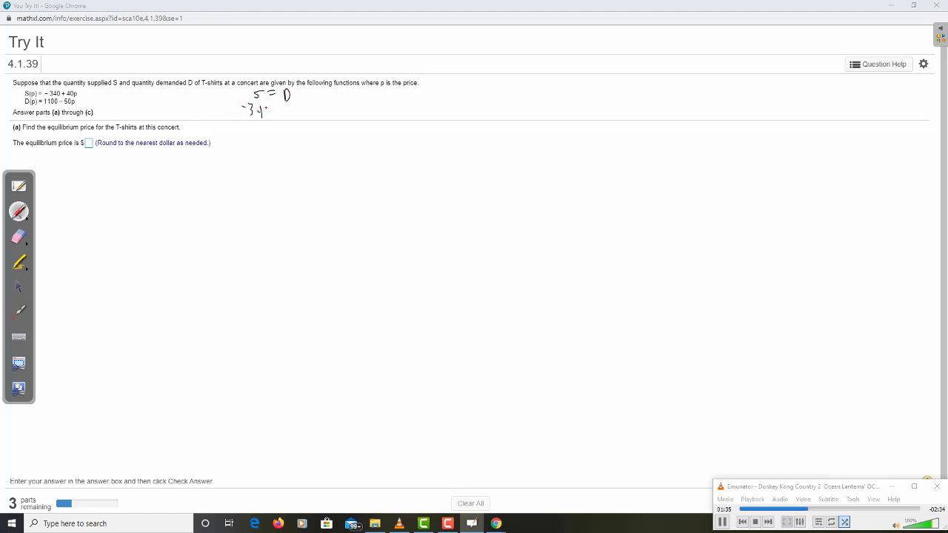
{"action": "left_click_drag", "start_coordinate": [264, 111], "coordinate": [303, 111]}
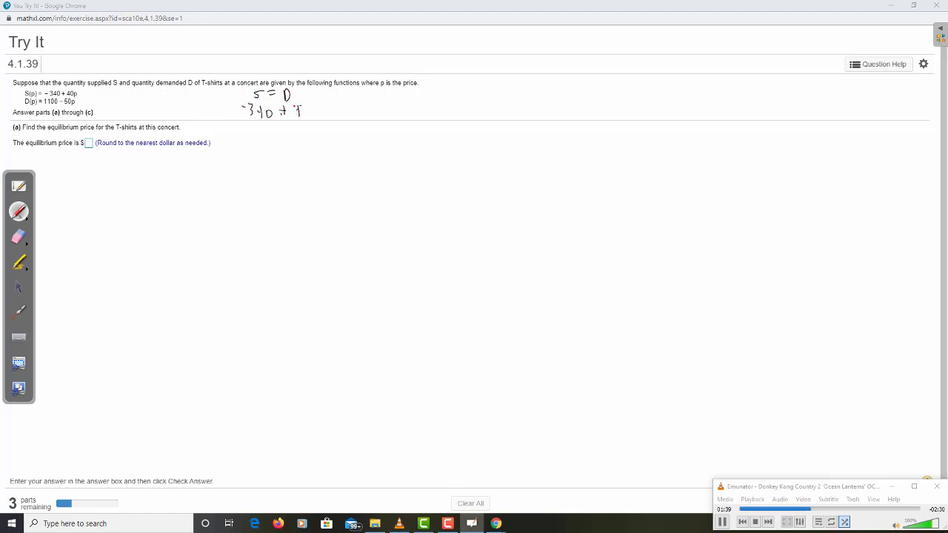
{"action": "left_click_drag", "start_coordinate": [288, 110], "coordinate": [338, 107]}
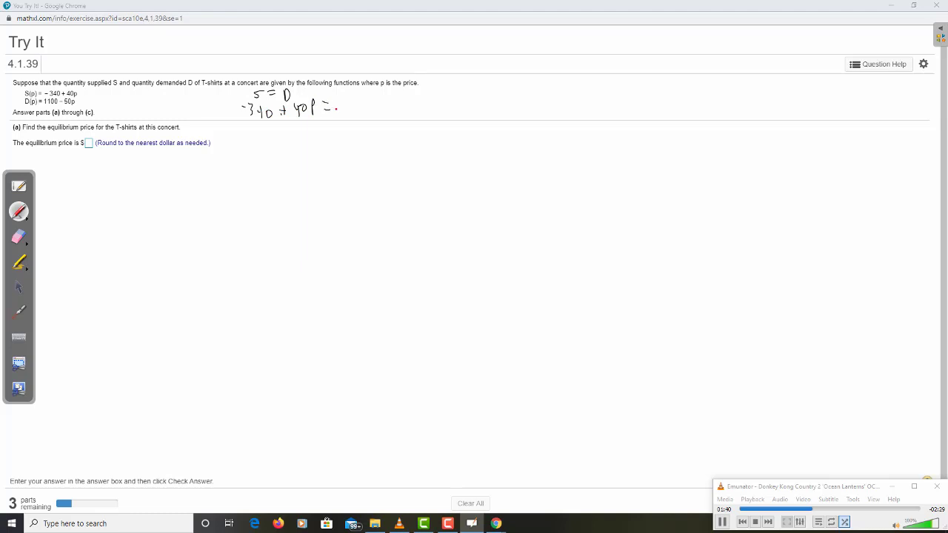
{"action": "left_click_drag", "start_coordinate": [339, 107], "coordinate": [346, 113]}
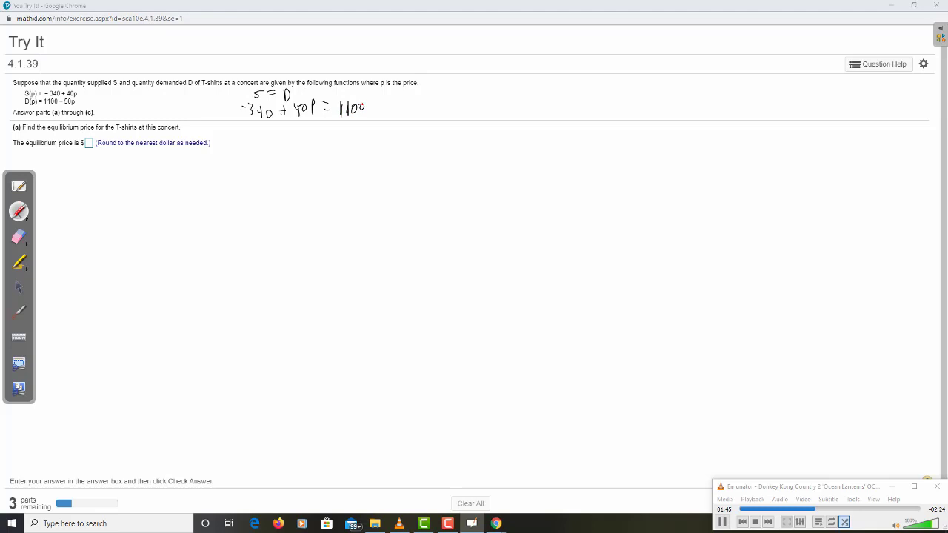
{"action": "left_click_drag", "start_coordinate": [363, 107], "coordinate": [382, 110]}
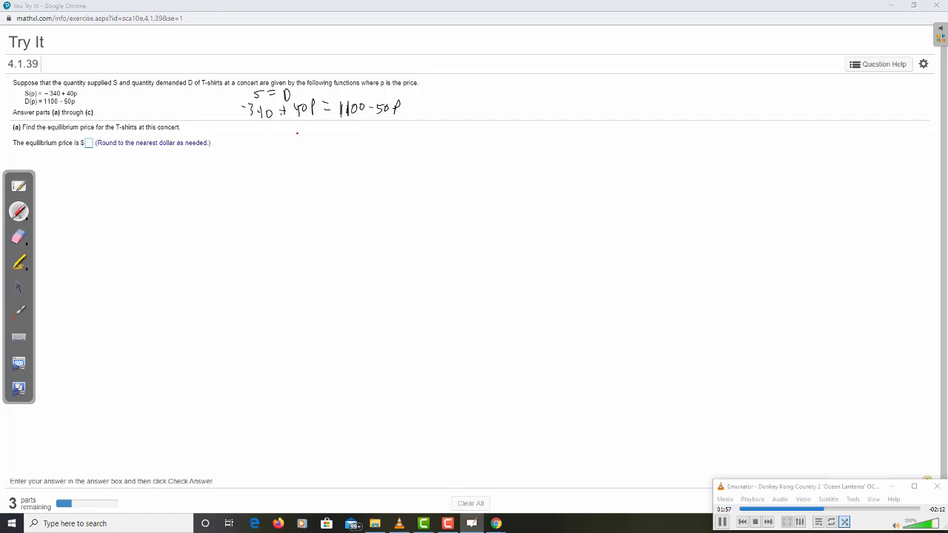
Step: Solve 90p = 1440 down to p = 16 in notes and get 16 accepted as the equilibrium price
{"action": "left_click_drag", "start_coordinate": [293, 131], "coordinate": [318, 132]}
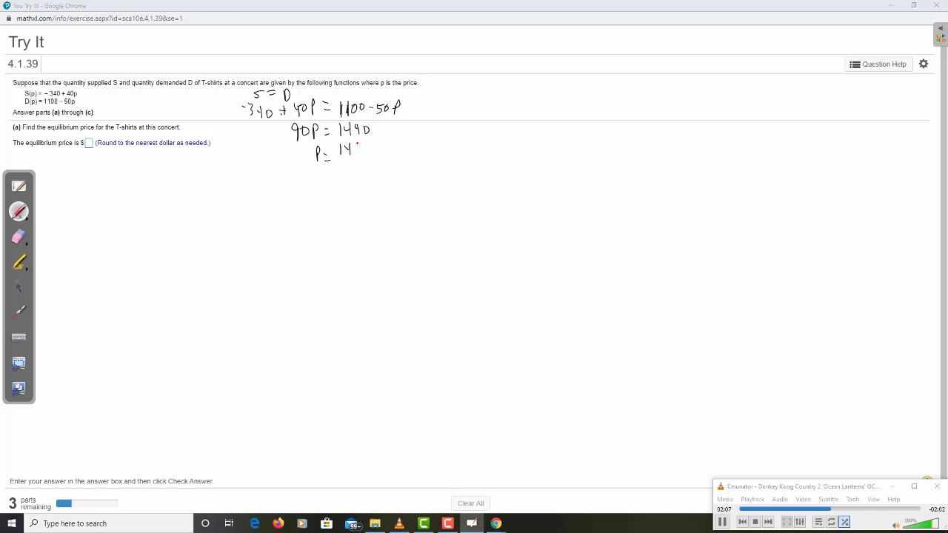
{"action": "left_click_drag", "start_coordinate": [340, 156], "coordinate": [367, 155]}
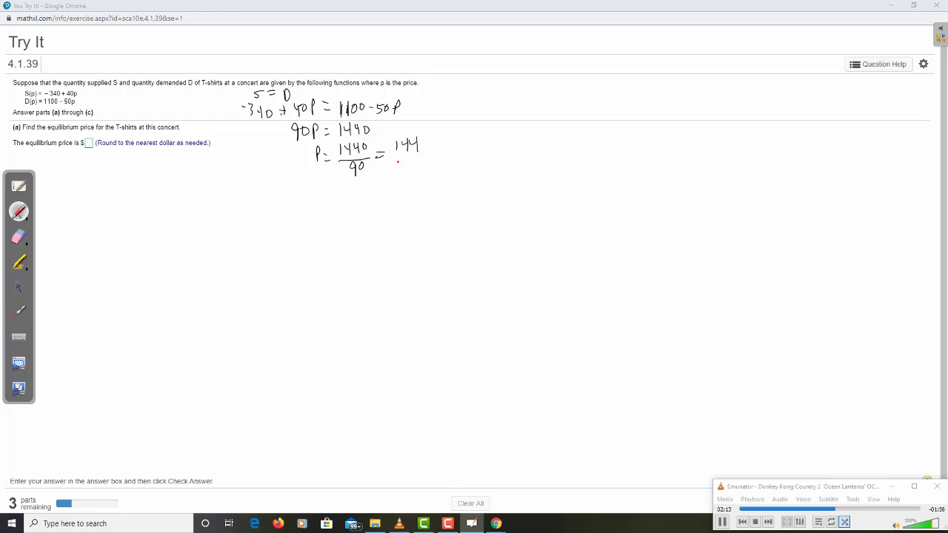
{"action": "left_click_drag", "start_coordinate": [406, 166], "coordinate": [432, 156]}
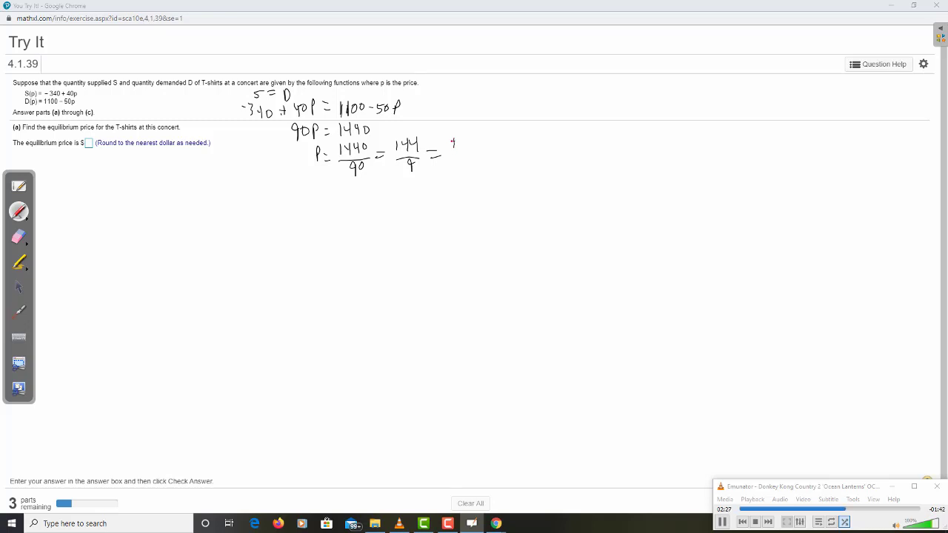
{"action": "left_click_drag", "start_coordinate": [456, 141], "coordinate": [459, 163]}
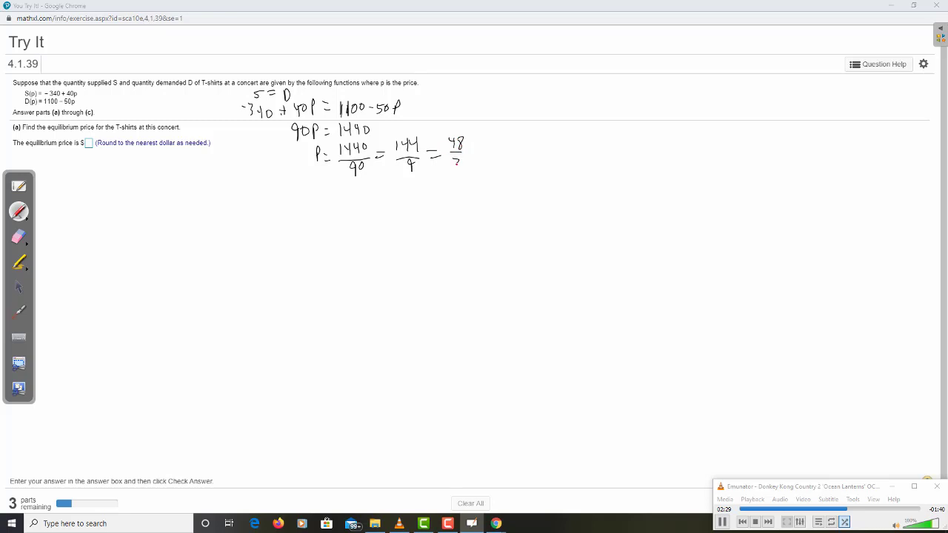
{"action": "left_click_drag", "start_coordinate": [473, 152], "coordinate": [479, 151]}
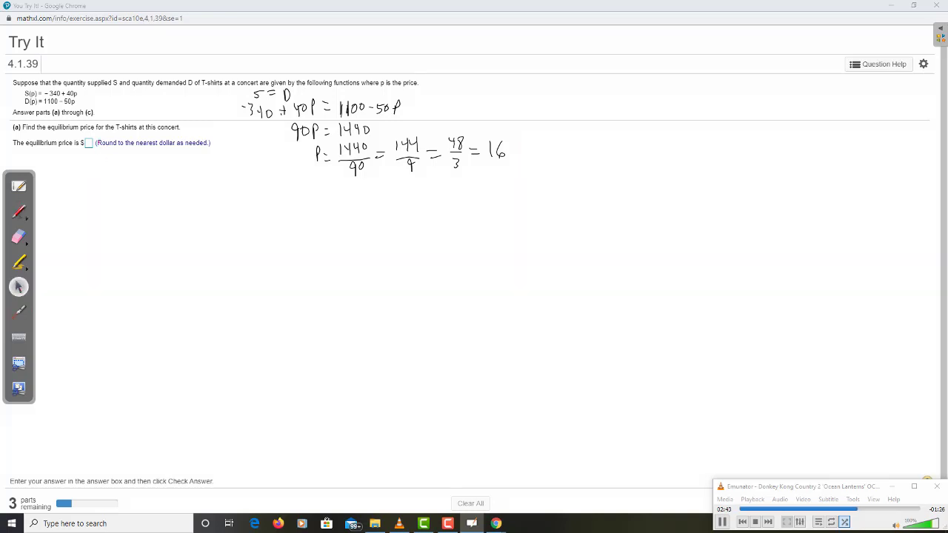
{"action": "left_click", "coordinate": [88, 142]}
{"action": "type", "text": "16"}
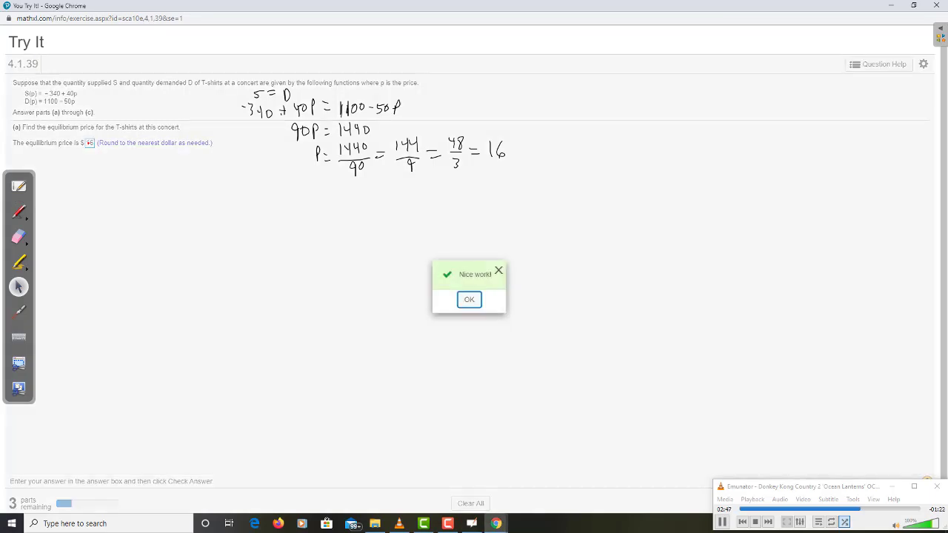
{"action": "left_click", "coordinate": [468, 299]}
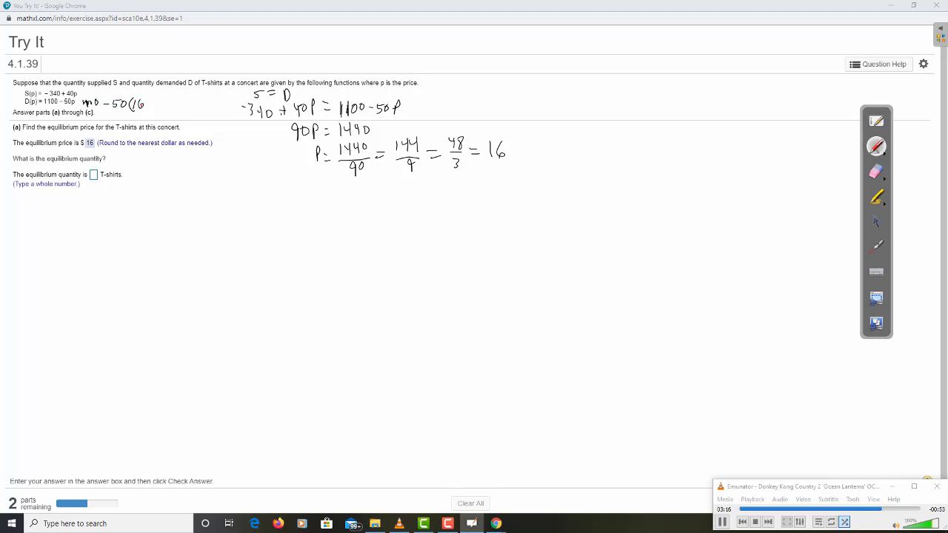
Step: Handwrite the demand calculation 1100 - 50(16) = 1100 - 800 toward 300
{"action": "left_click_drag", "start_coordinate": [146, 105], "coordinate": [155, 106]}
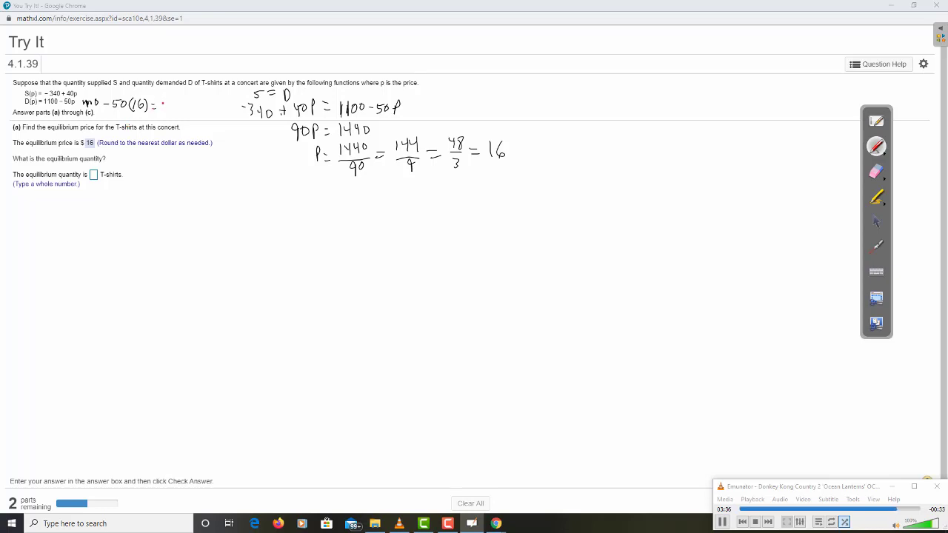
{"action": "left_click_drag", "start_coordinate": [160, 103], "coordinate": [169, 110]}
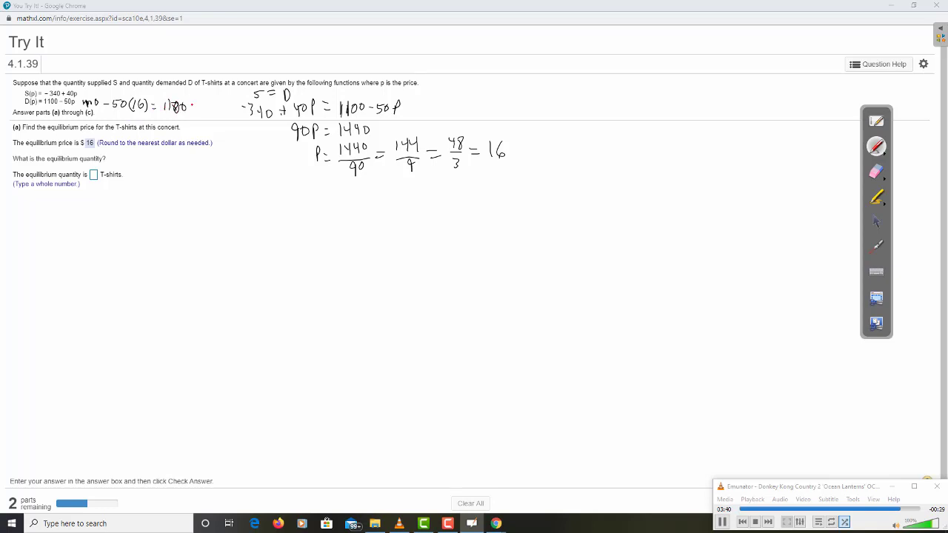
{"action": "left_click_drag", "start_coordinate": [190, 104], "coordinate": [216, 107]}
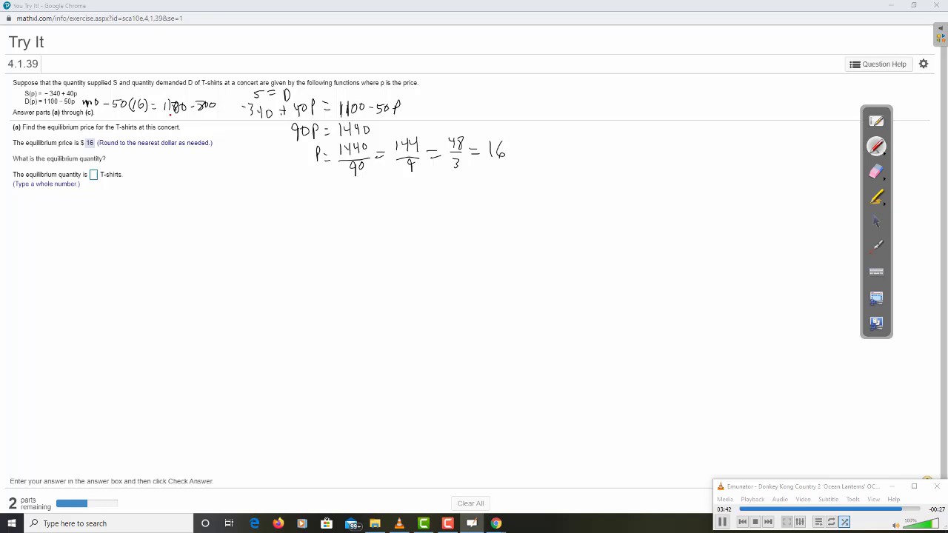
{"action": "left_click_drag", "start_coordinate": [163, 121], "coordinate": [200, 122]}
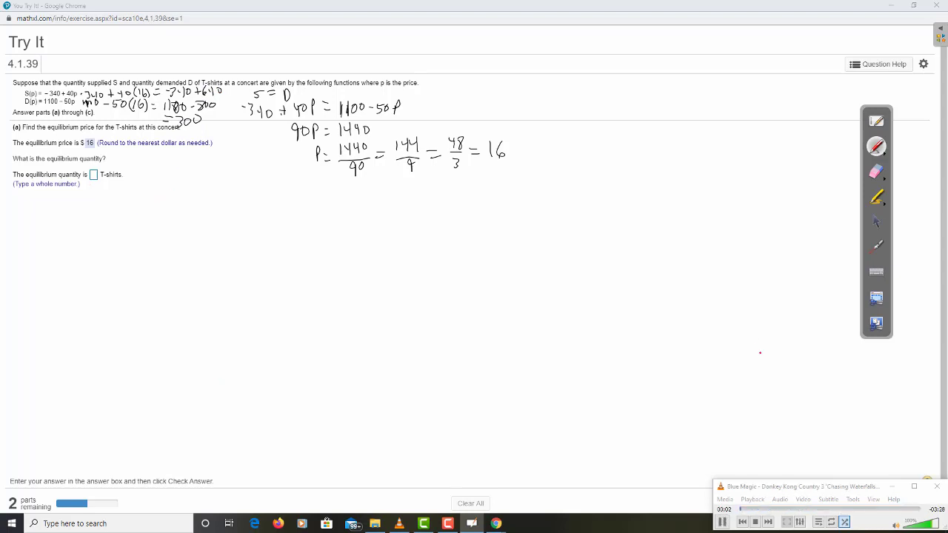
Step: Leave the pen and get 300 T-shirts accepted as the equilibrium quantity
{"action": "left_click", "coordinate": [876, 222]}
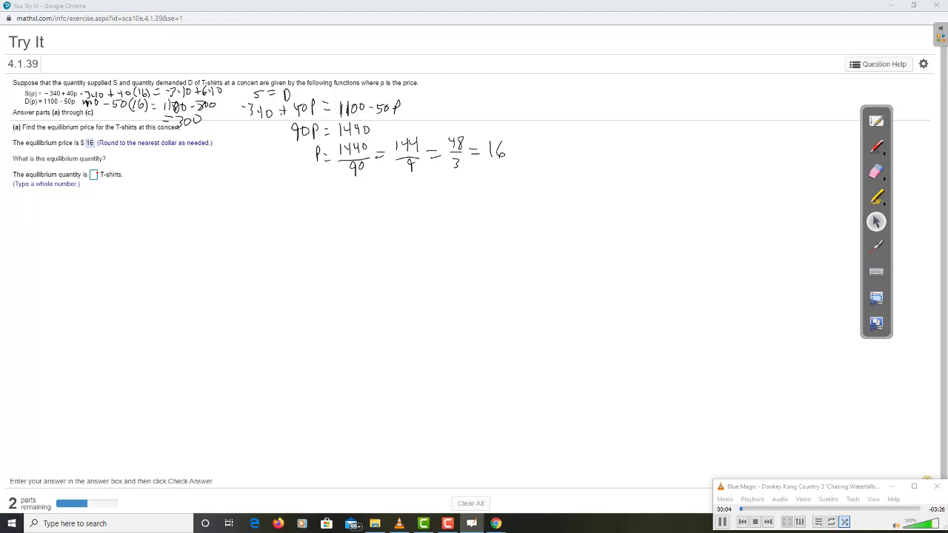
{"action": "left_click", "coordinate": [93, 175]}
{"action": "type", "text": "300"}
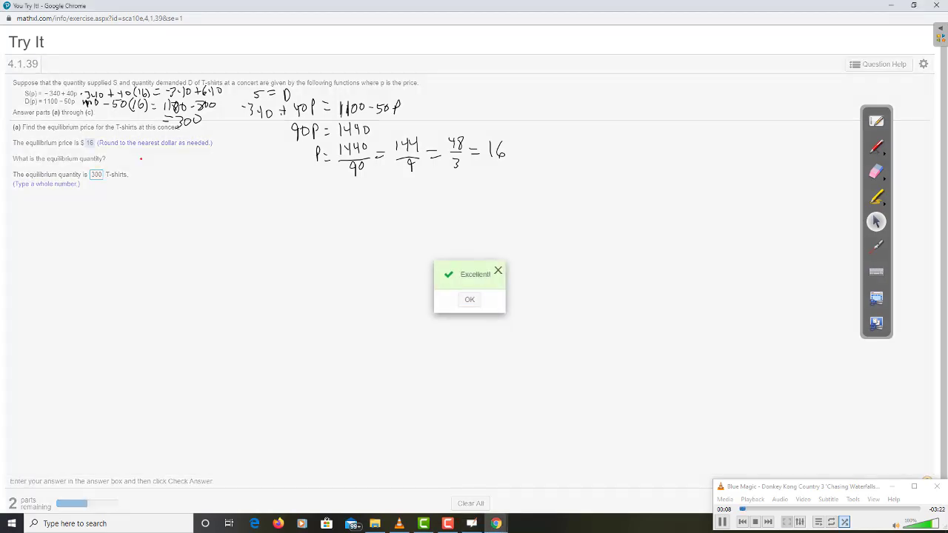
{"action": "left_click", "coordinate": [470, 299]}
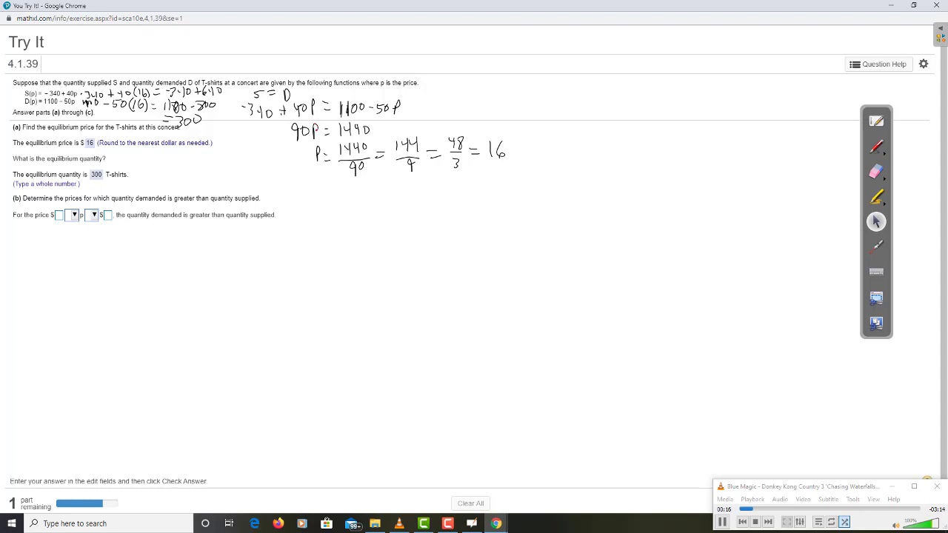
Step: Fill part (b)'s price boxes with 16 and choose an inequality relation for the range
{"action": "left_click", "coordinate": [877, 147]}
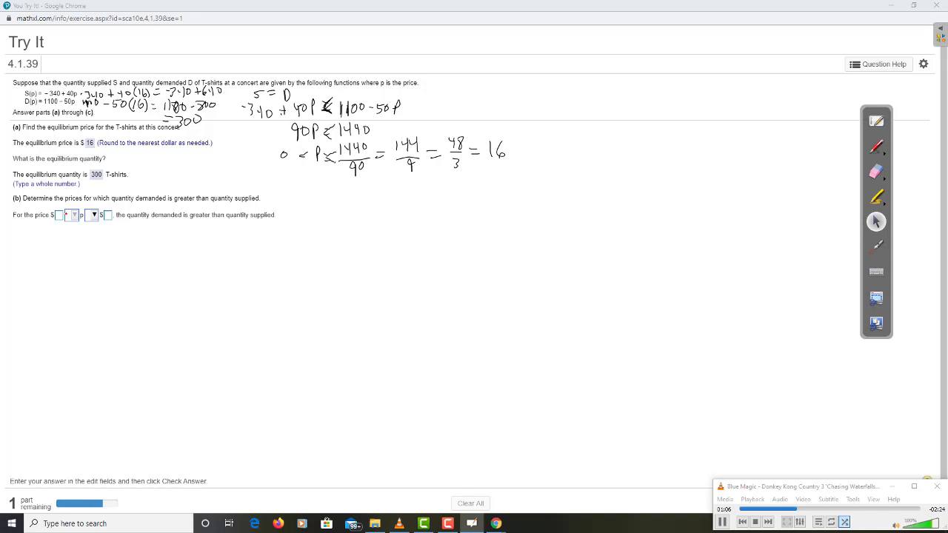
{"action": "left_click", "coordinate": [59, 215]}
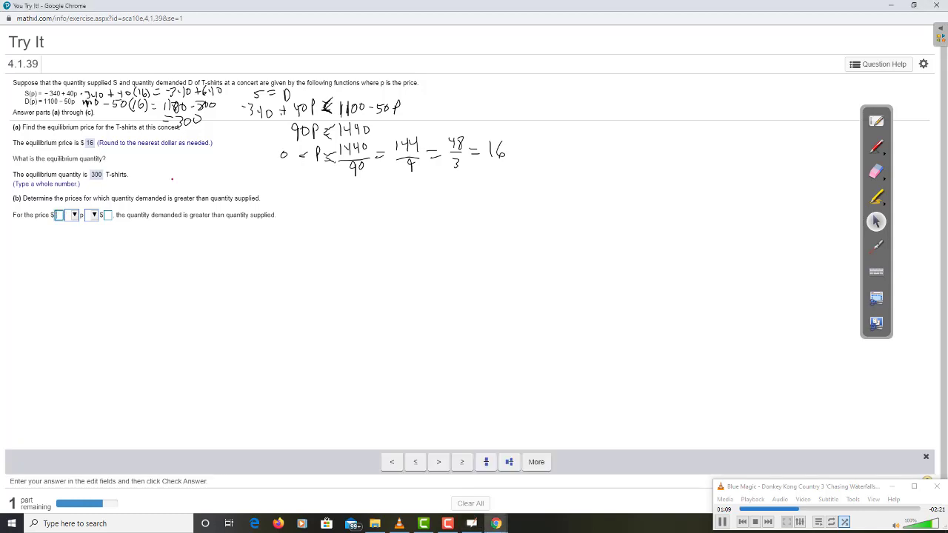
{"action": "type", "text": "16"}
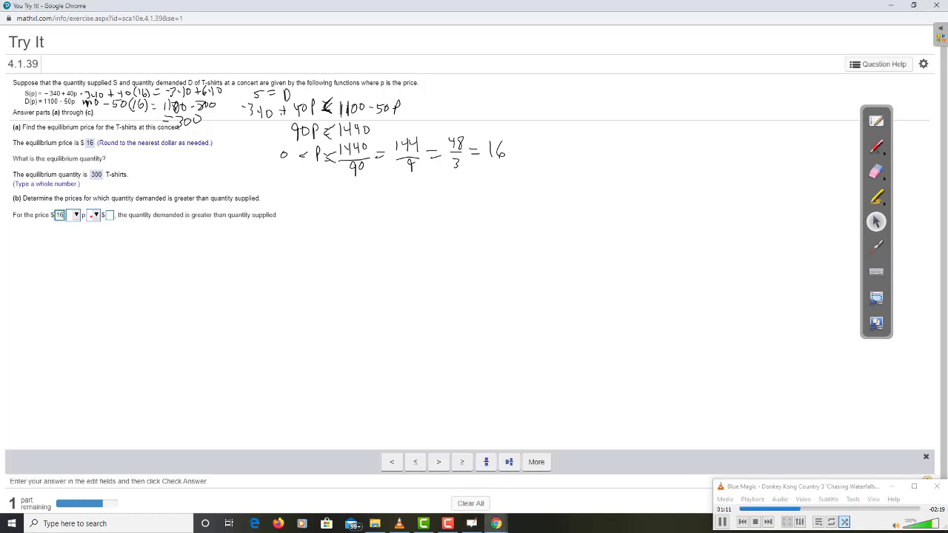
{"action": "left_click", "coordinate": [74, 215]}
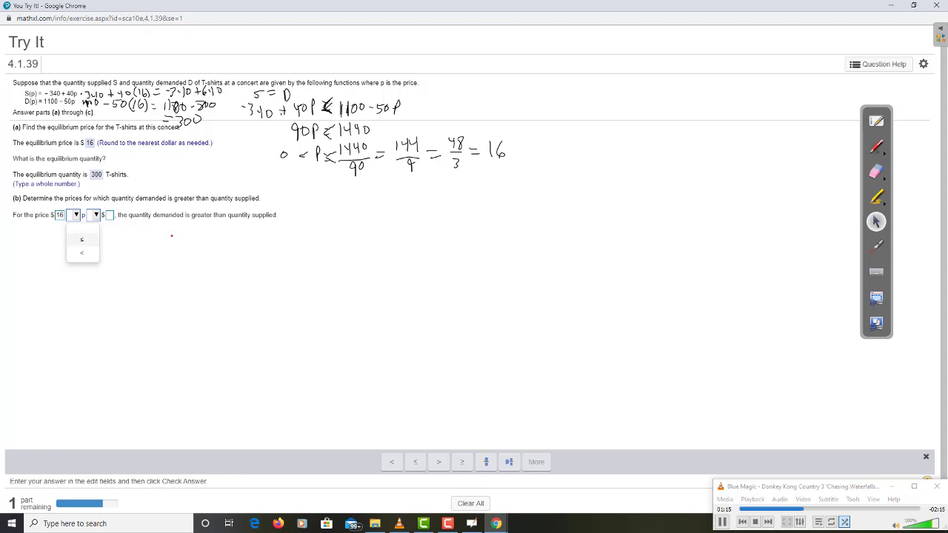
{"action": "left_click", "coordinate": [59, 215]}
{"action": "type", "text": "0"}
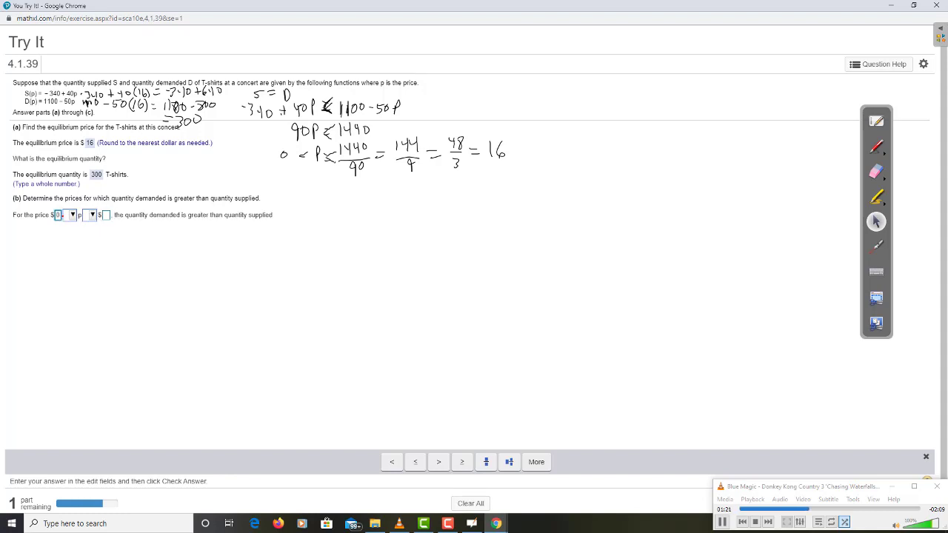
{"action": "left_click", "coordinate": [105, 215]}
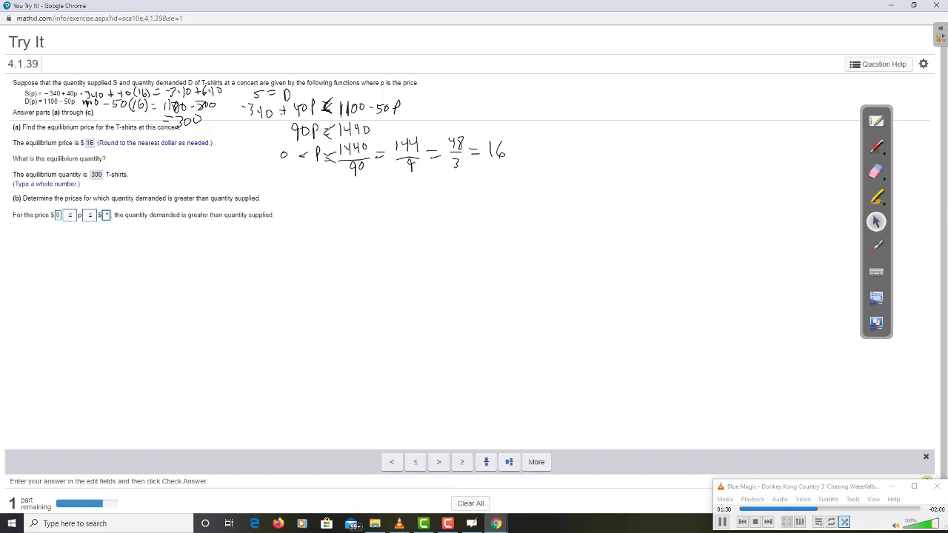
{"action": "type", "text": "16"}
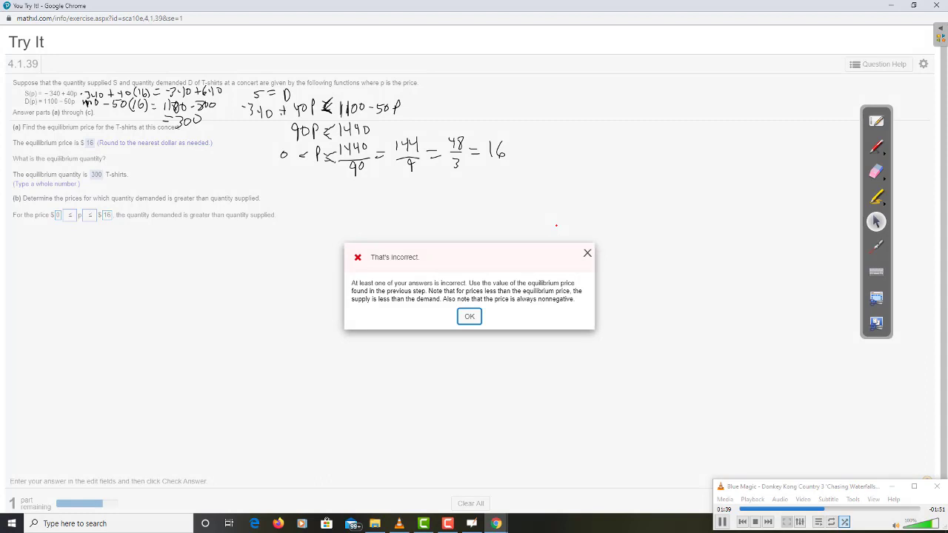
Step: After incorrect attempts, correct the relation so 0 ≤ p < 16 is accepted
{"action": "left_click", "coordinate": [468, 317]}
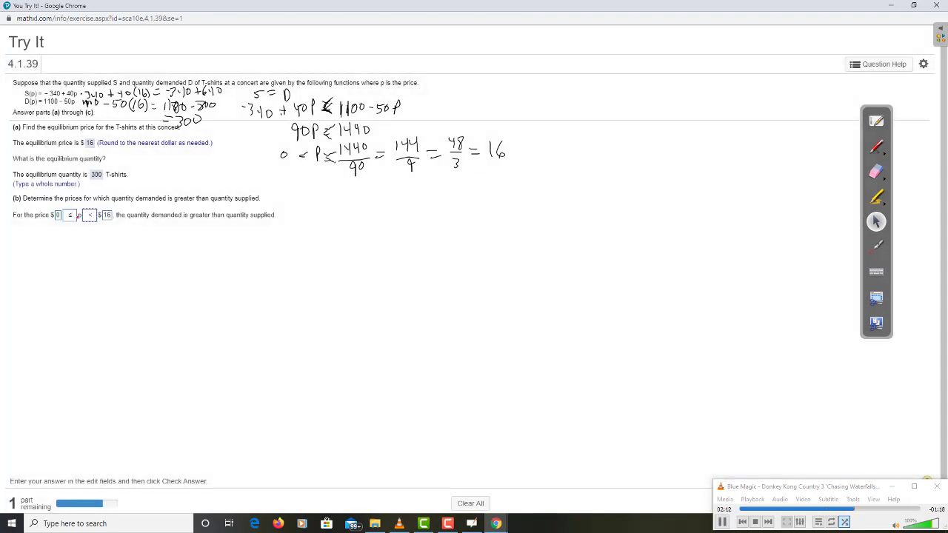
{"action": "left_click", "coordinate": [71, 215]}
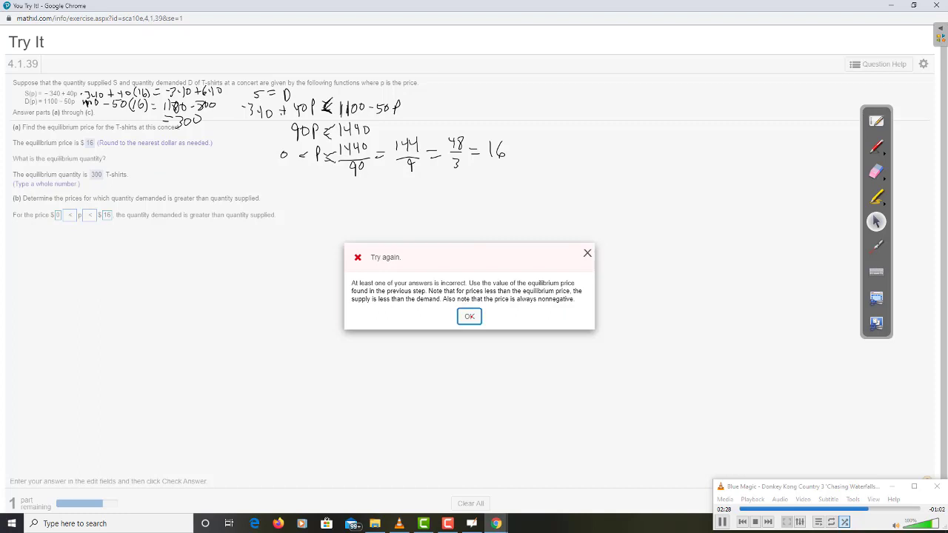
{"action": "left_click", "coordinate": [468, 317]}
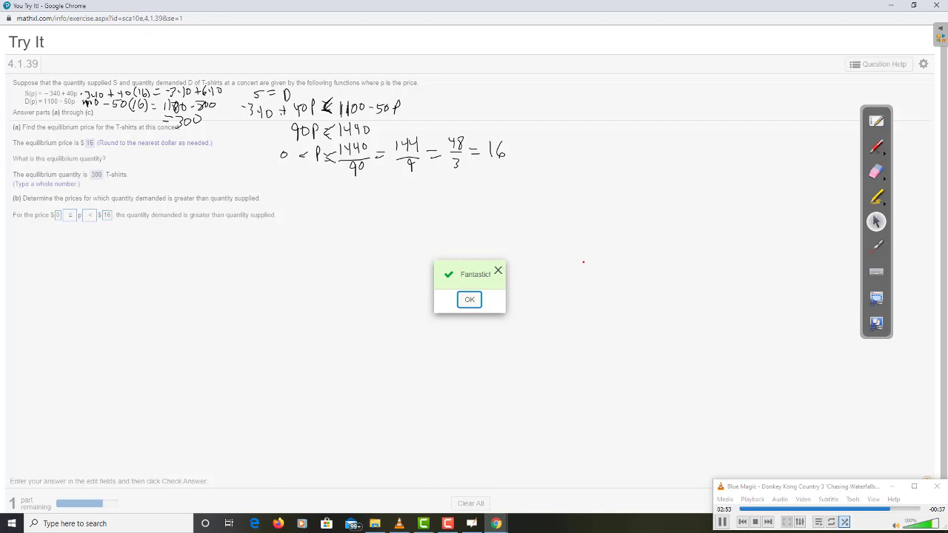
{"action": "left_click", "coordinate": [468, 299]}
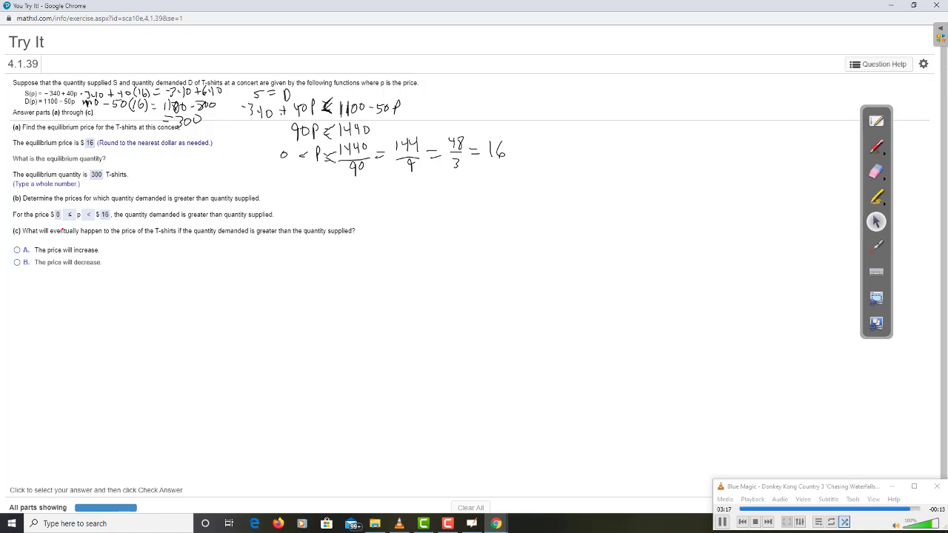
Step: Answer part (c) with option A, the price will increase
{"action": "left_click", "coordinate": [17, 249]}
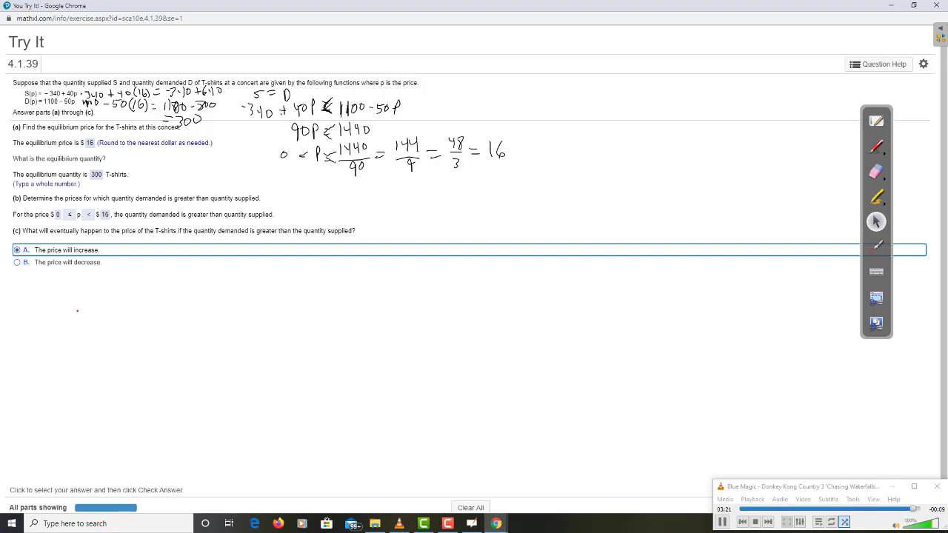
{"action": "scroll", "scroll_direction": "down", "scroll_amount": 3}
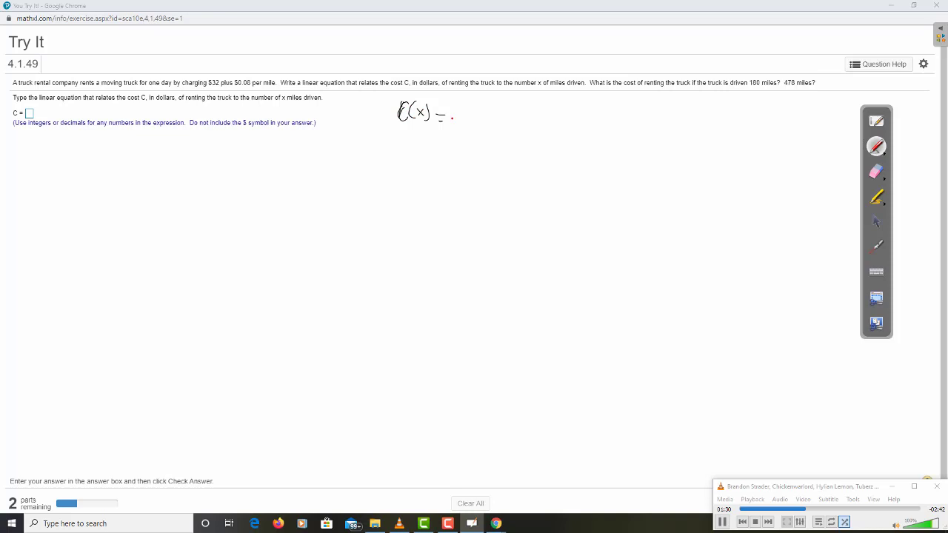
Step: Handwrite C(x) = mx + b and the rental equation, then enter the cost answer C = .08x + 32
{"action": "left_click_drag", "start_coordinate": [456, 117], "coordinate": [477, 119]}
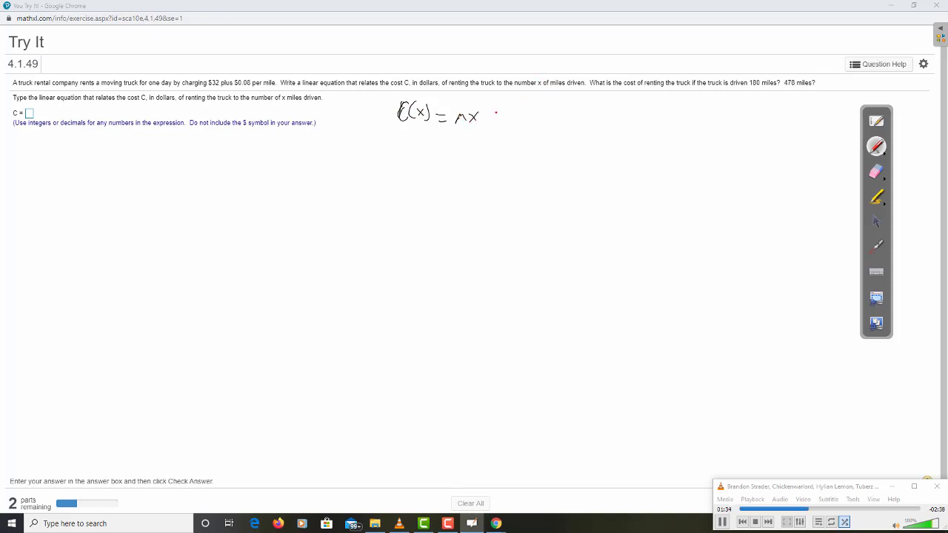
{"action": "left_click_drag", "start_coordinate": [486, 116], "coordinate": [511, 116]}
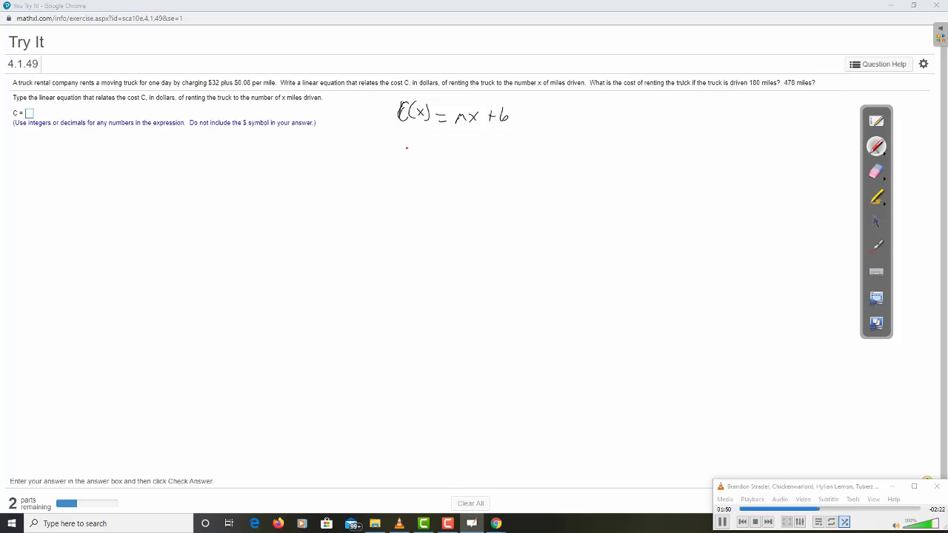
{"action": "left_click_drag", "start_coordinate": [400, 155], "coordinate": [427, 151]}
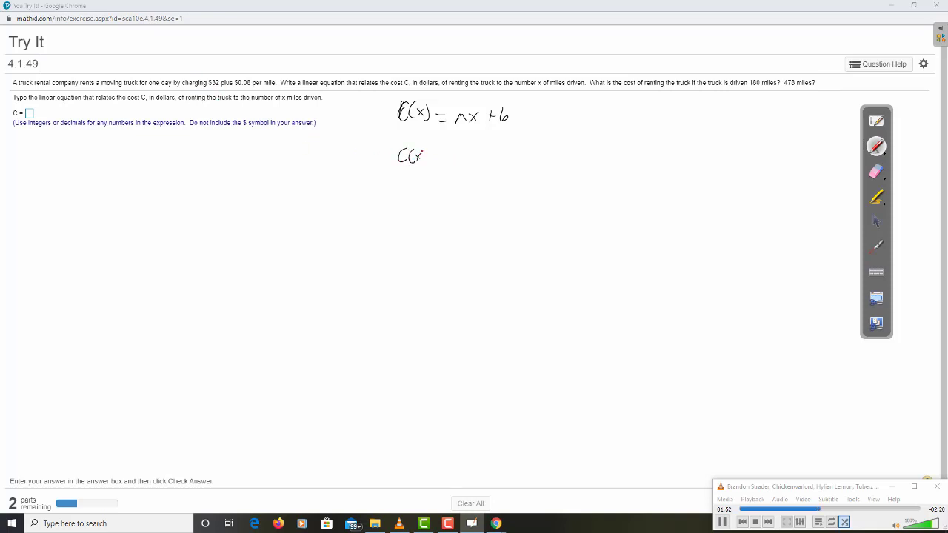
{"action": "left_click_drag", "start_coordinate": [414, 156], "coordinate": [447, 156]}
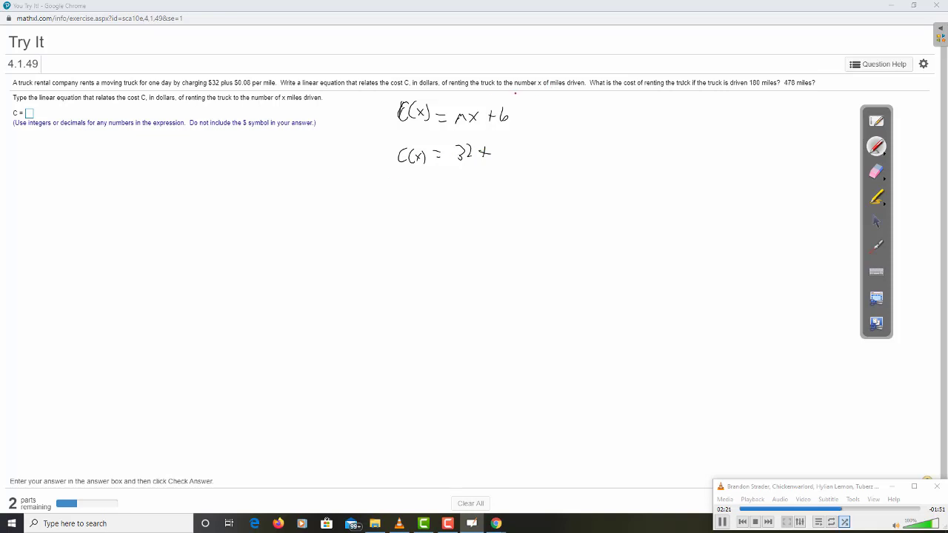
{"action": "mouse_move", "coordinate": [333, 180]}
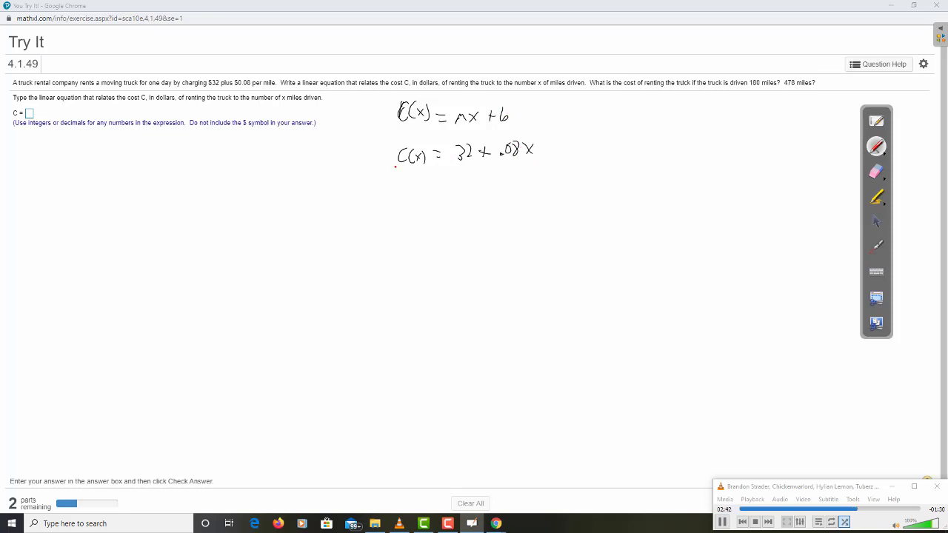
{"action": "left_click", "coordinate": [29, 113]}
{"action": "type", "text": ".08x + 3"}
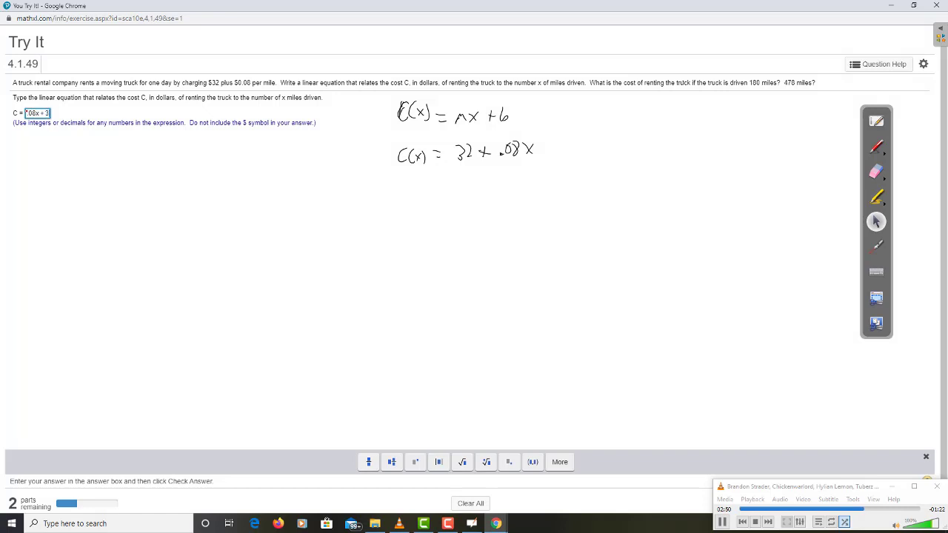
{"action": "type", "text": "2"}
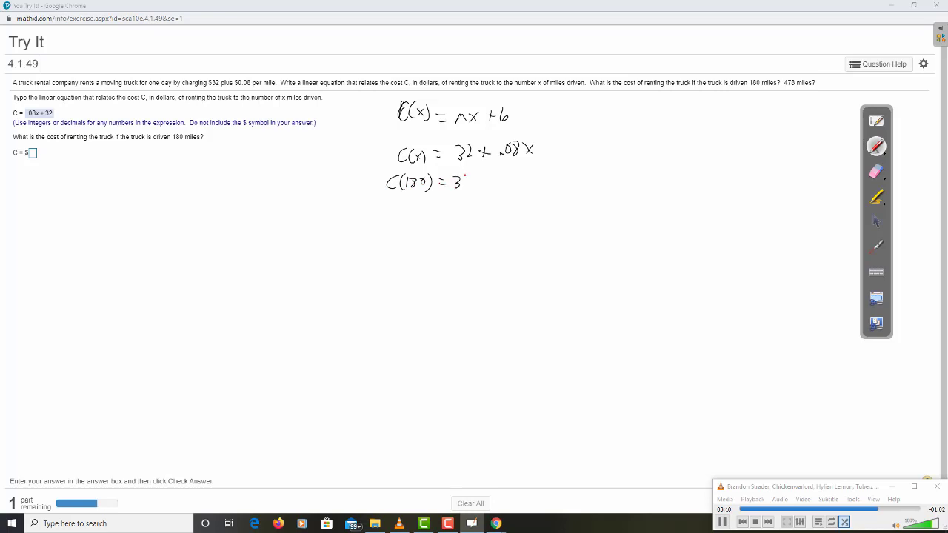
Step: Handwrite the evaluation C(180)=32+.08(180)=32+14.4=46.40 with the pen tool
{"action": "left_click_drag", "start_coordinate": [462, 181], "coordinate": [519, 180]}
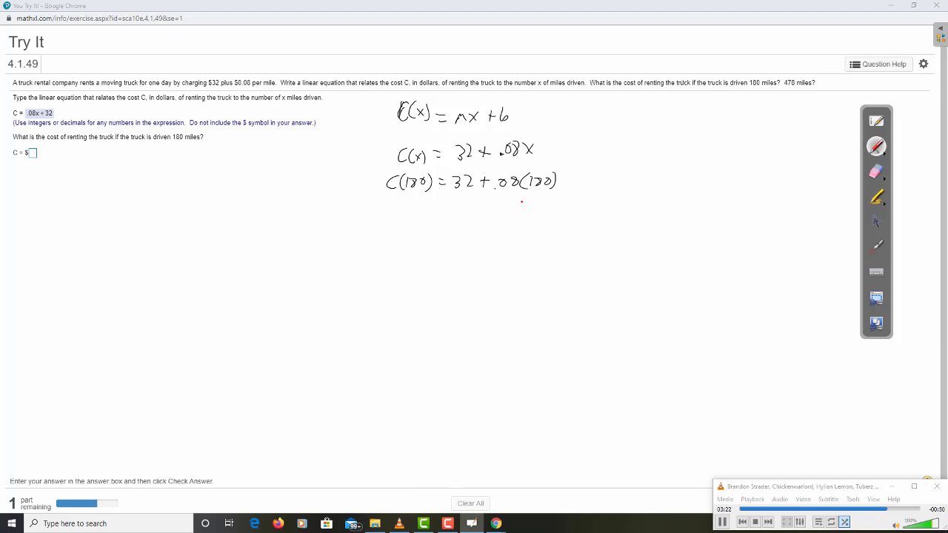
{"action": "left_click_drag", "start_coordinate": [515, 204], "coordinate": [534, 213]}
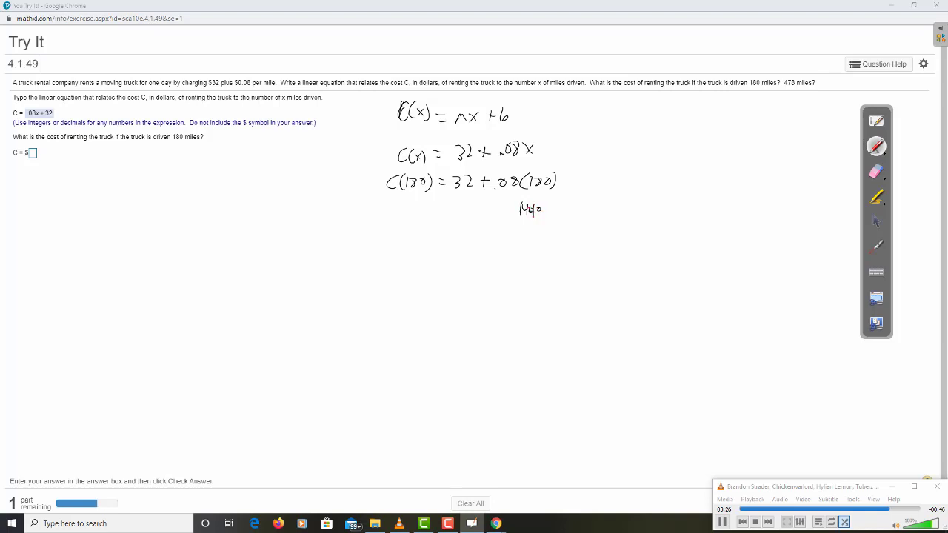
{"action": "left_click_drag", "start_coordinate": [510, 200], "coordinate": [551, 219]}
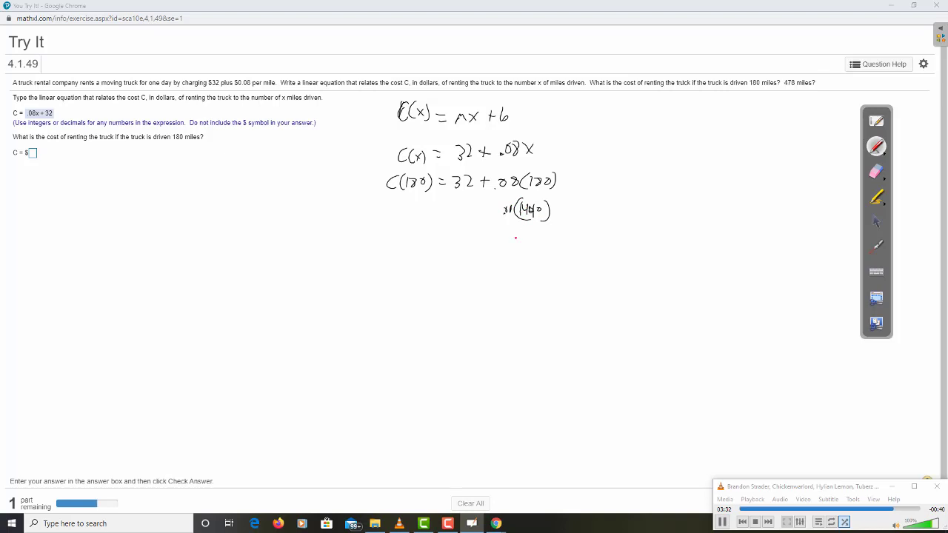
{"action": "left_click_drag", "start_coordinate": [518, 234], "coordinate": [525, 243]}
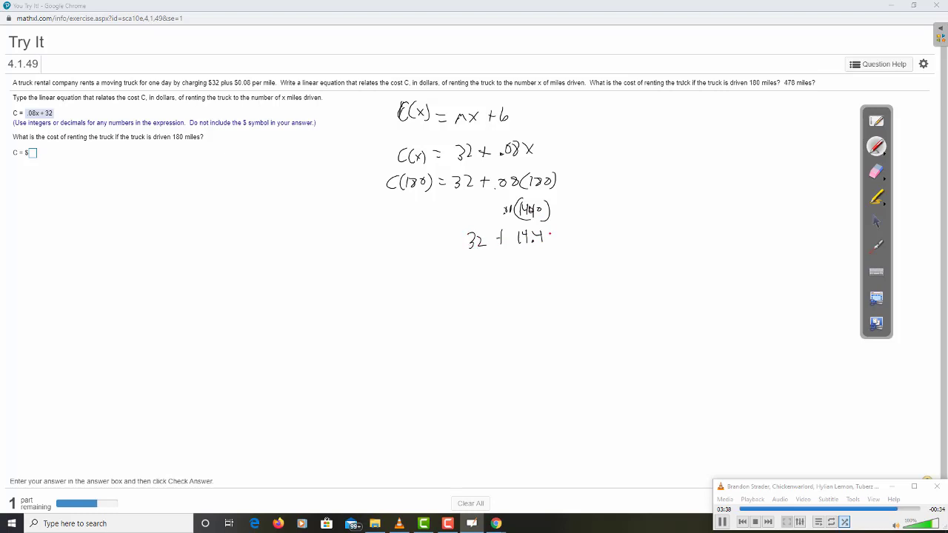
{"action": "left_click_drag", "start_coordinate": [554, 235], "coordinate": [592, 235]}
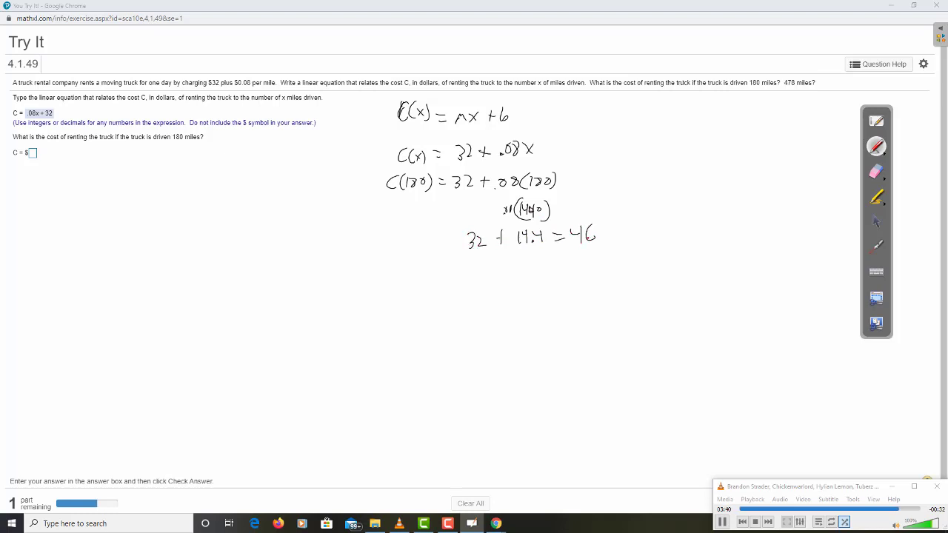
{"action": "left_click_drag", "start_coordinate": [600, 234], "coordinate": [625, 236]}
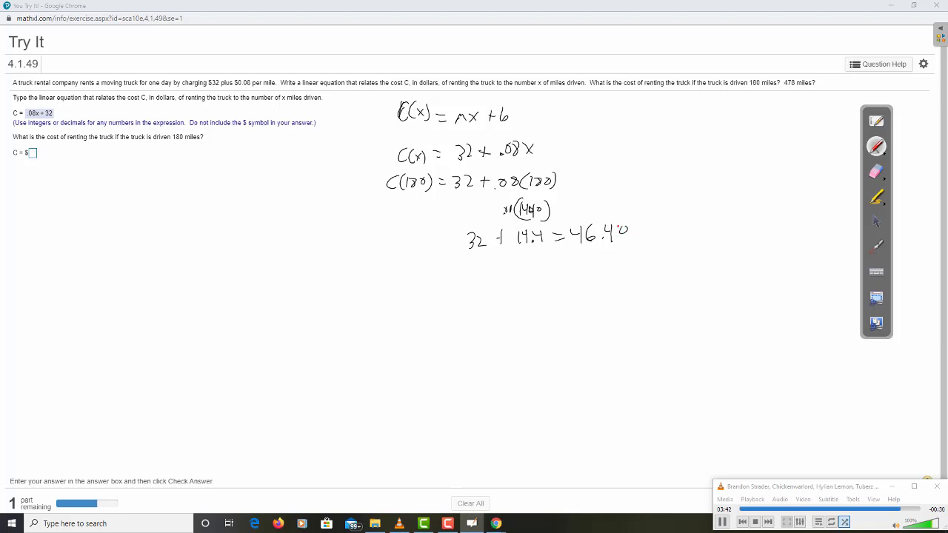
Step: Enter 46.4 as the 180-mile rental cost answer
{"action": "left_click", "coordinate": [30, 153]}
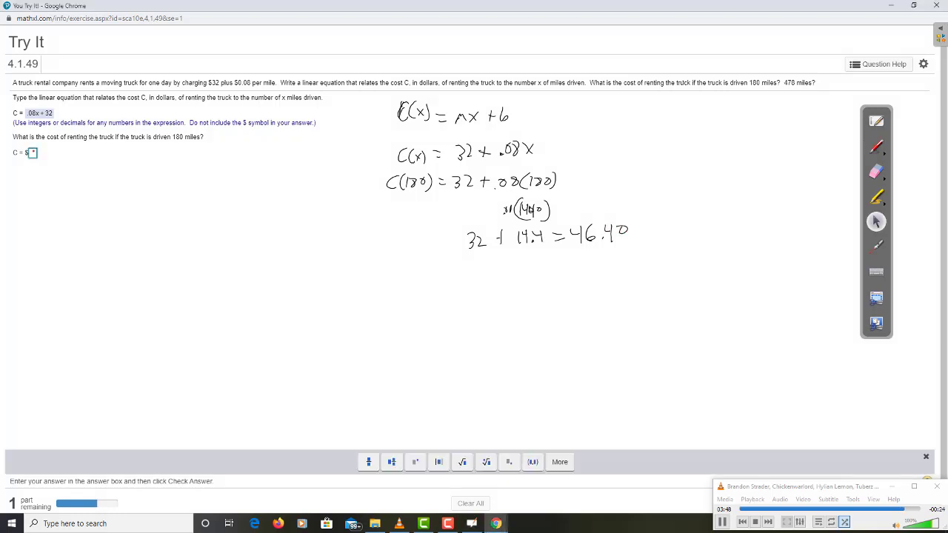
{"action": "type", "text": "46.4"}
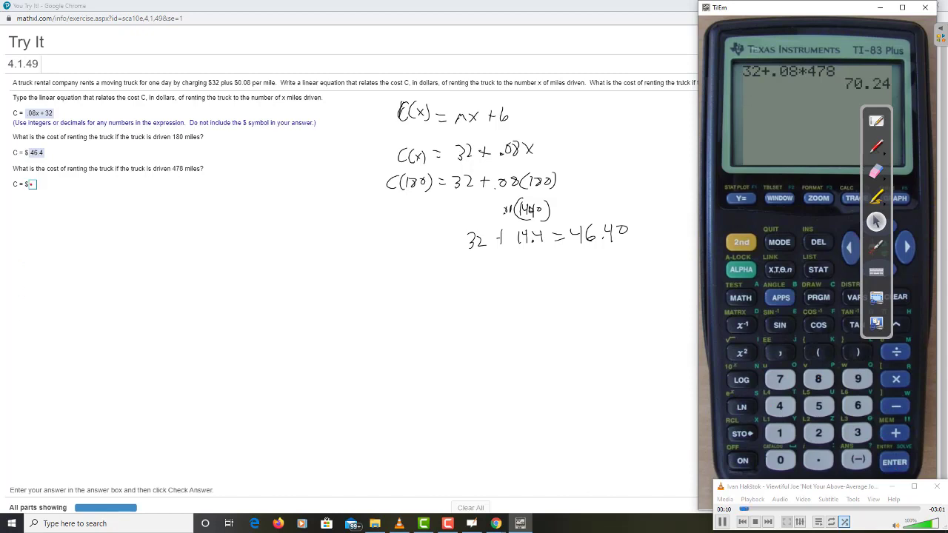
Step: Enter 70.24 as the 470-mile rental cost and dismiss the Nice work message
{"action": "type", "text": "70.24"}
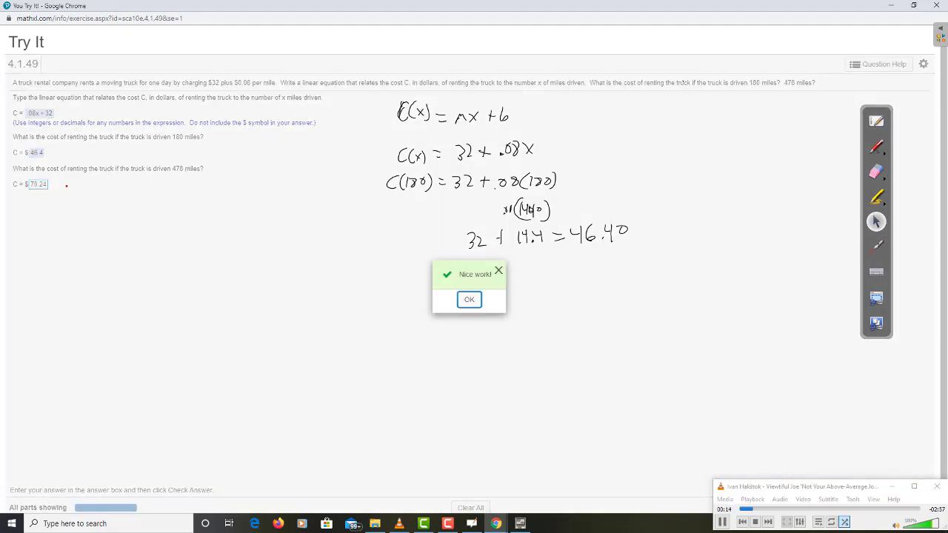
{"action": "left_click", "coordinate": [468, 299]}
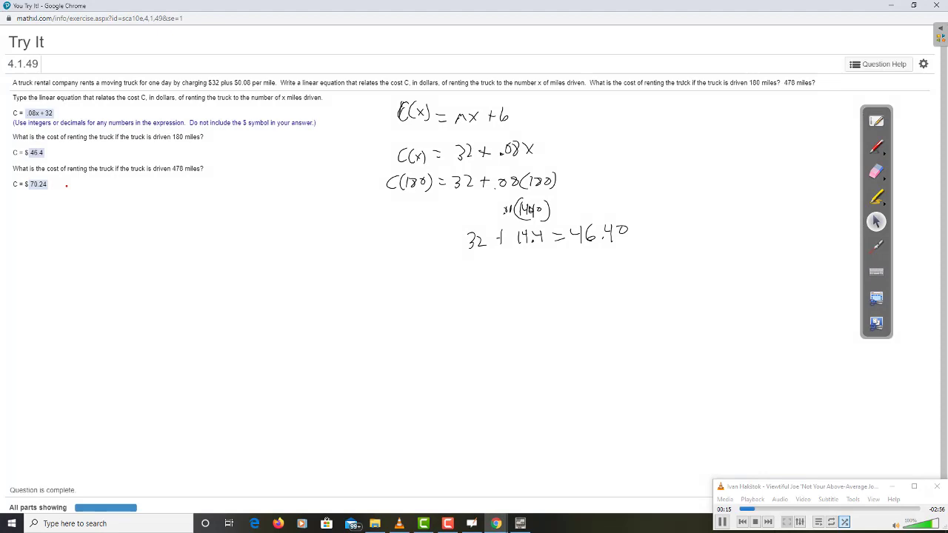